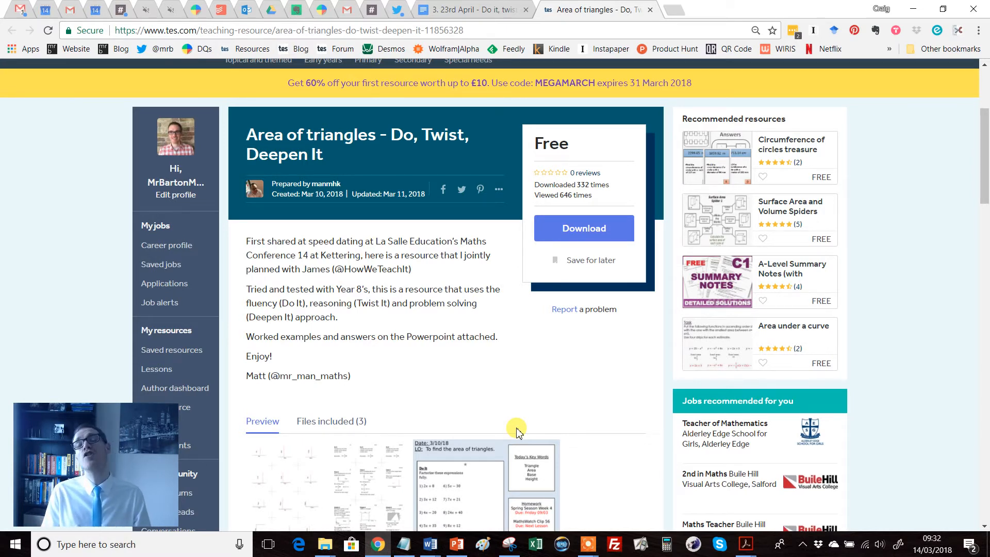
mouse_move(498, 202)
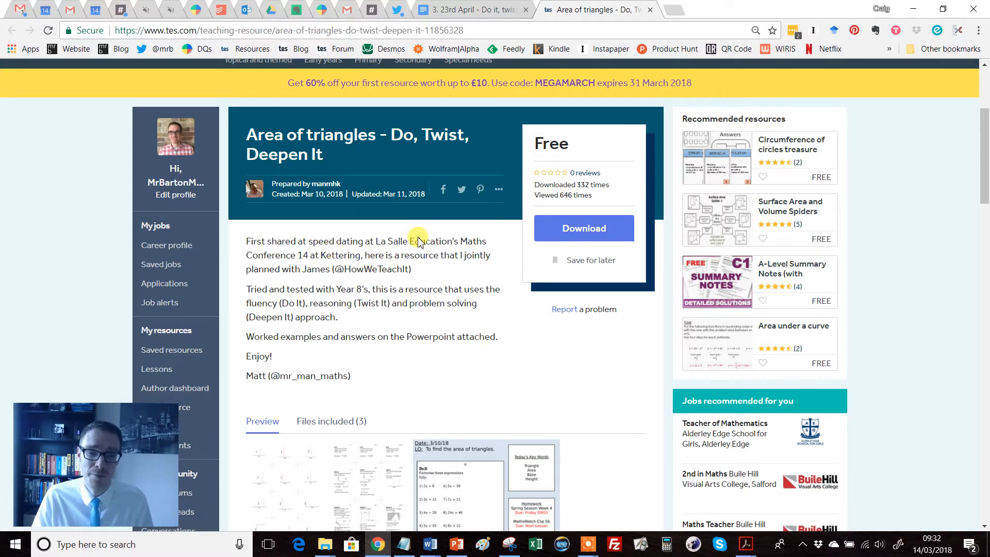
mouse_move(391, 407)
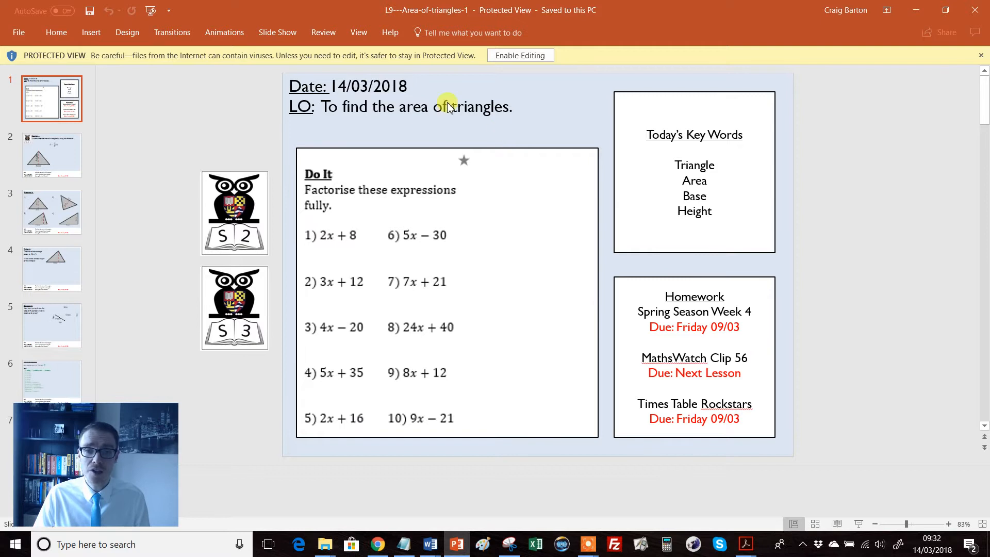
mouse_move(353, 201)
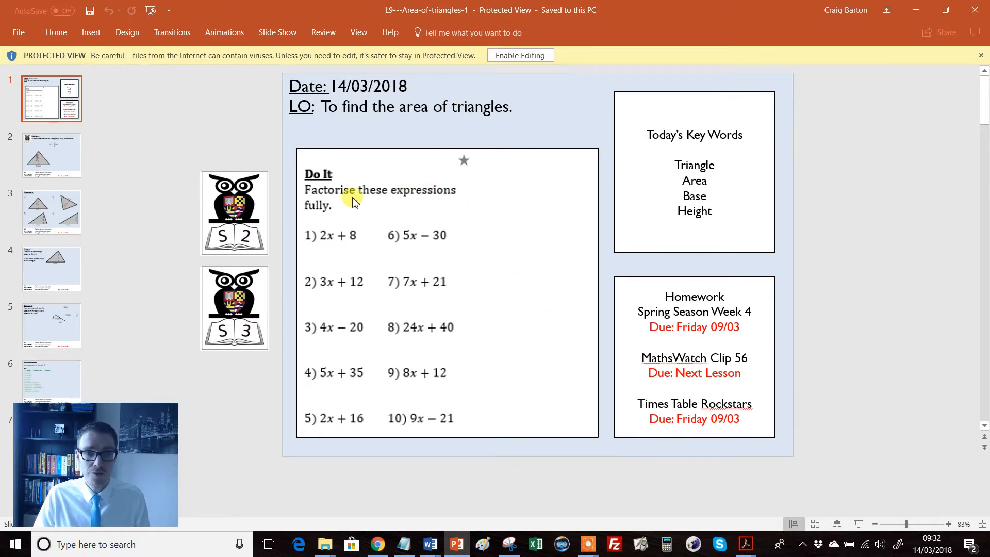
mouse_move(448, 295)
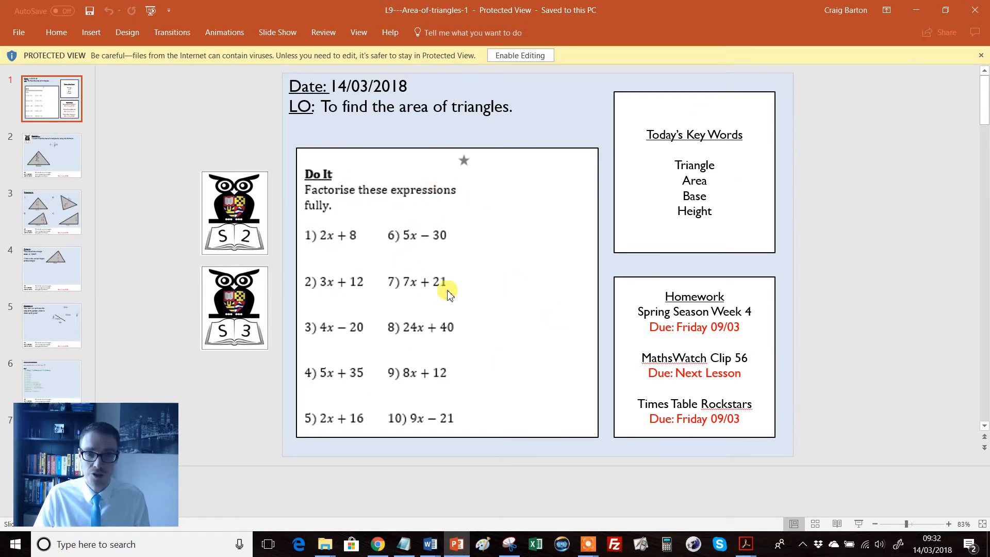
mouse_move(365, 186)
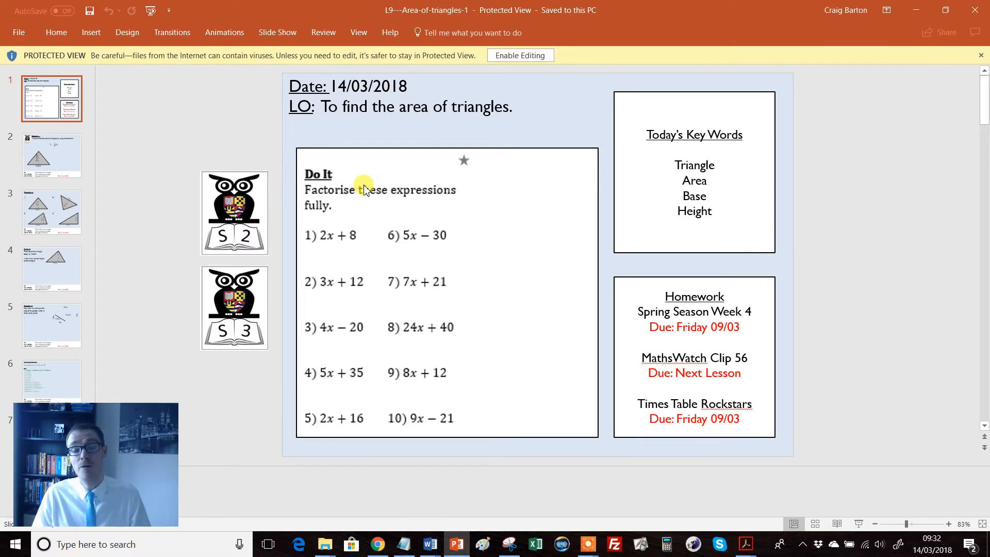
mouse_move(372, 116)
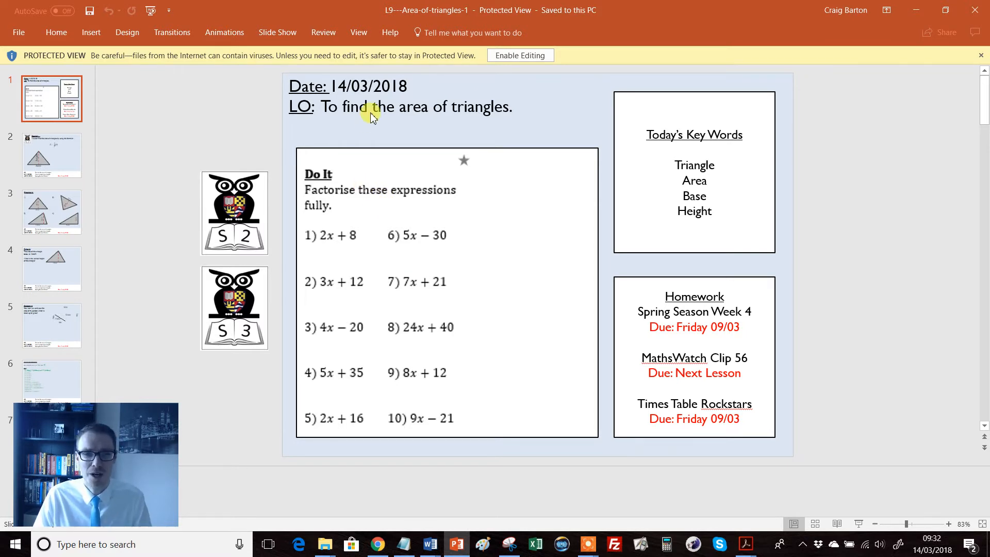
Show slide 3, the Practise It slide with four labelled triangle area questions
left_click(51, 156)
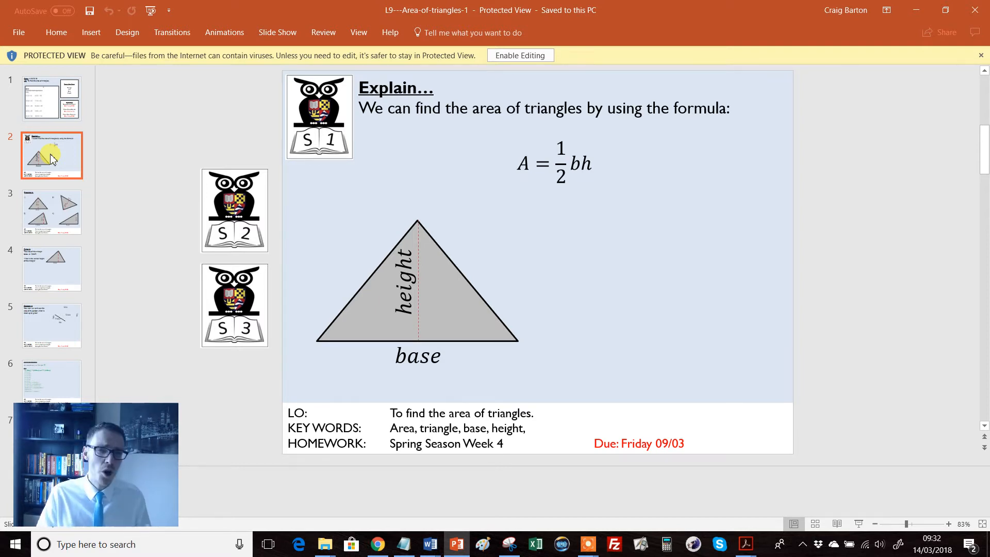
mouse_move(584, 217)
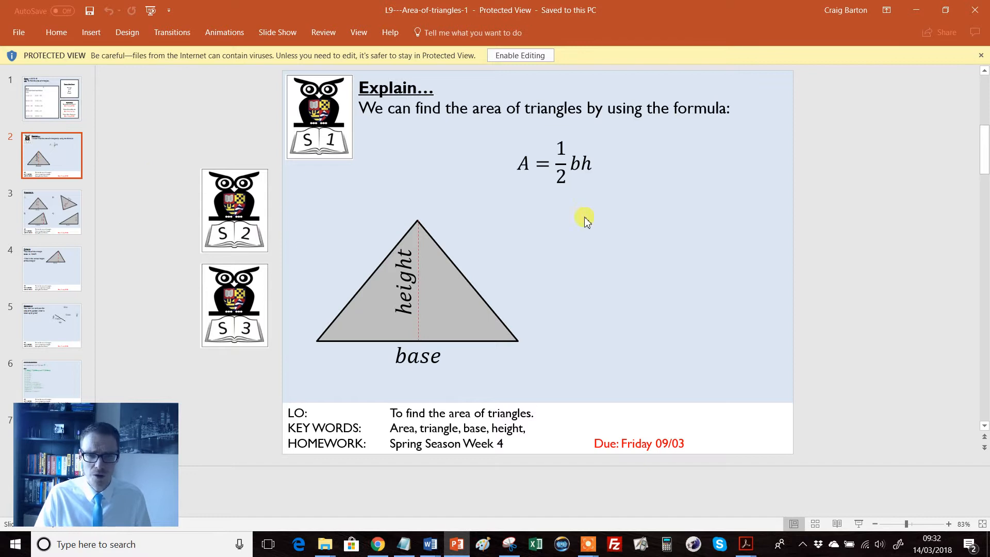
mouse_move(512, 177)
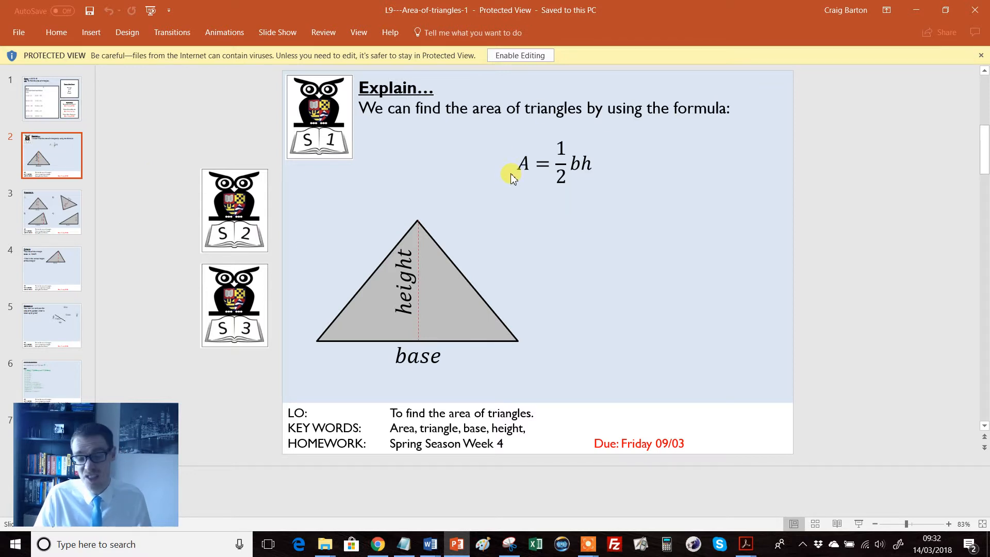
mouse_move(444, 323)
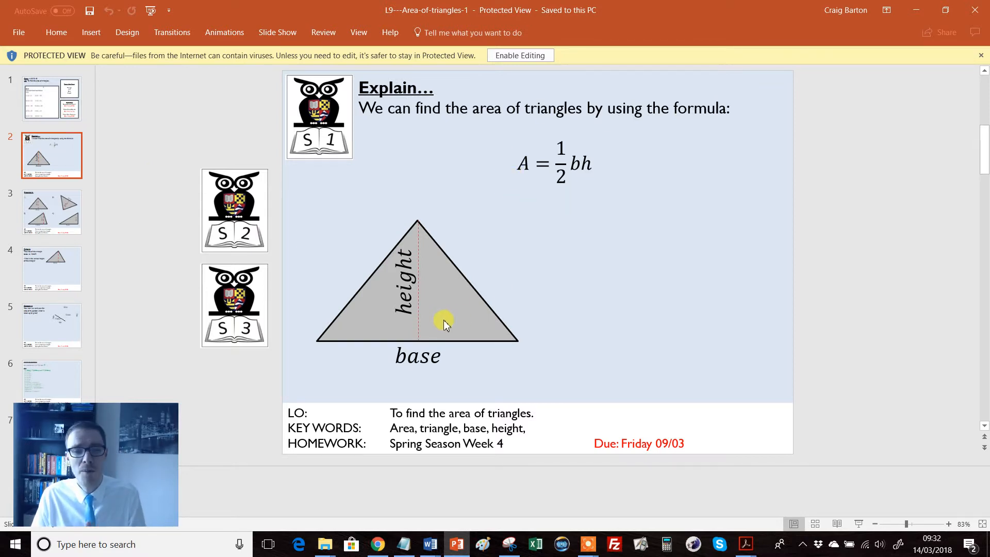
mouse_move(580, 174)
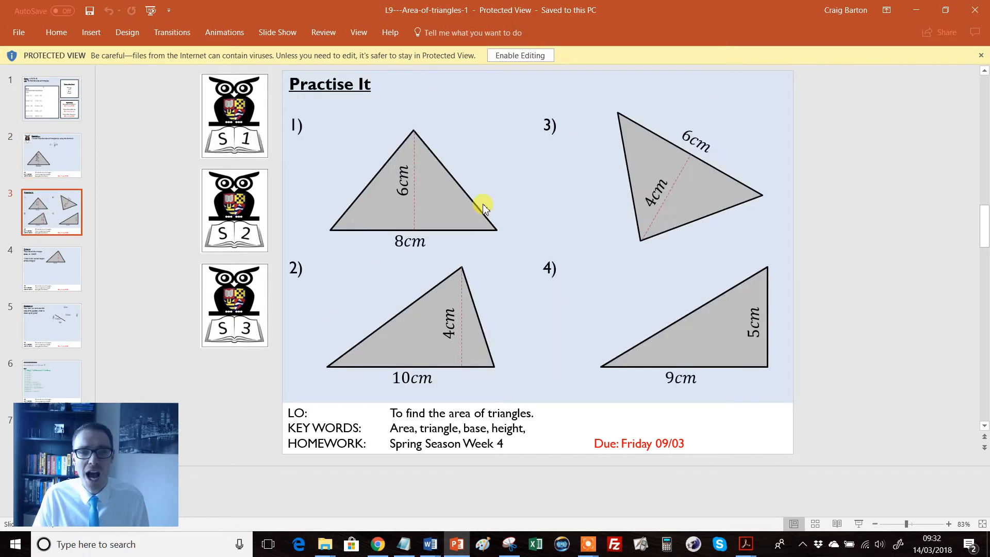
mouse_move(670, 262)
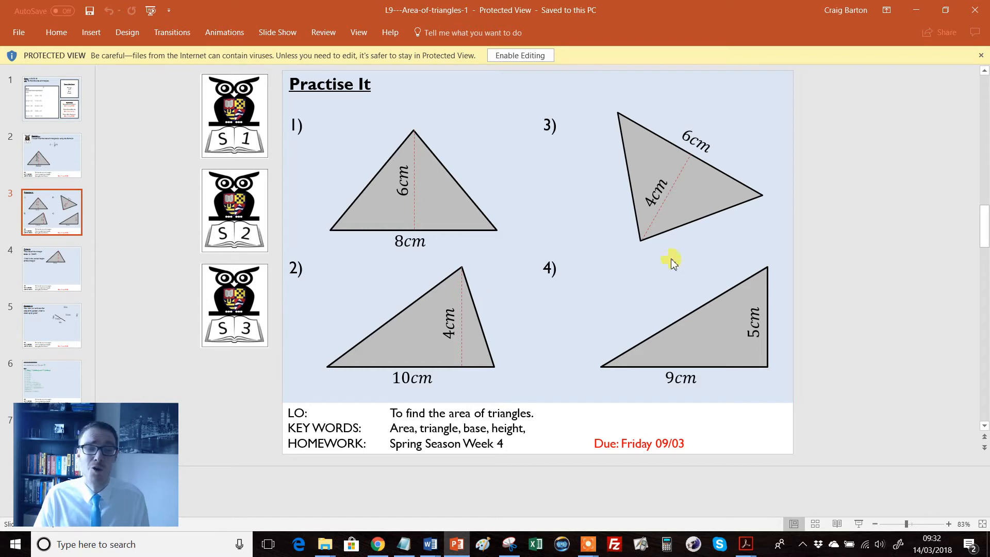
mouse_move(712, 256)
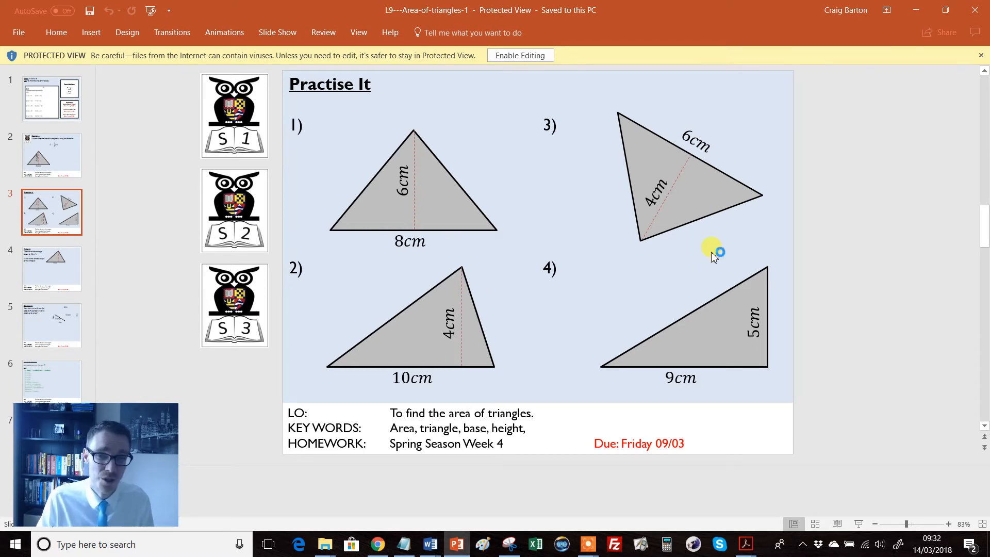
mouse_move(662, 310)
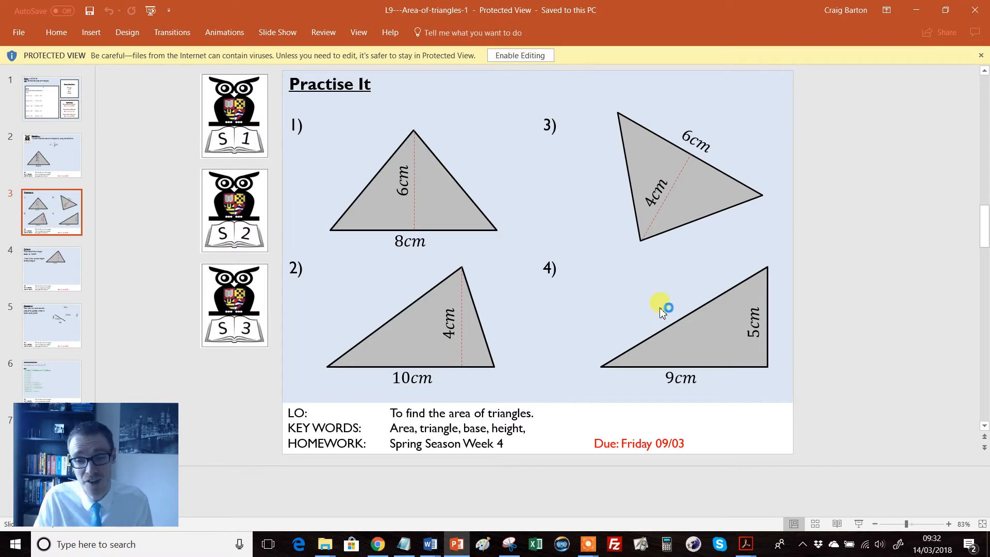
mouse_move(480, 448)
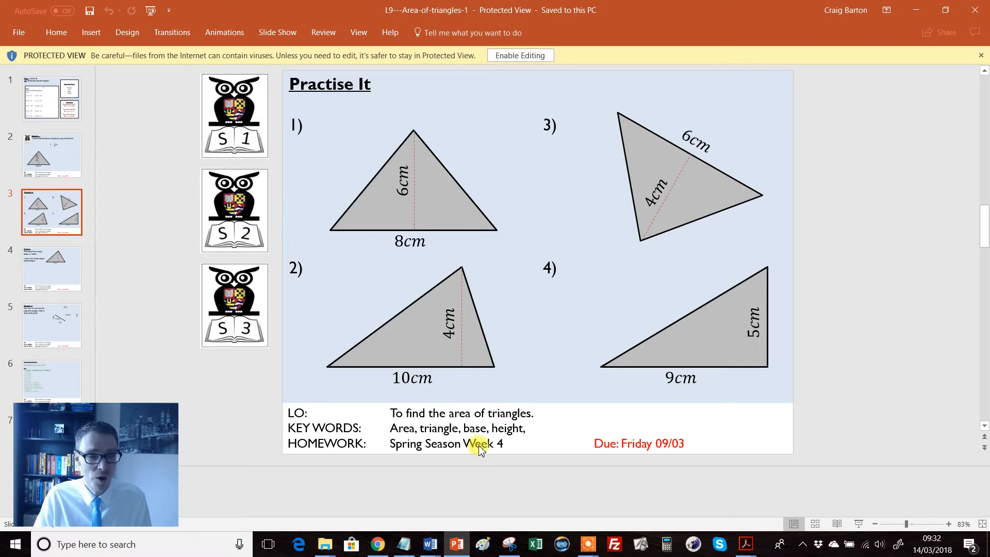
mouse_move(148, 288)
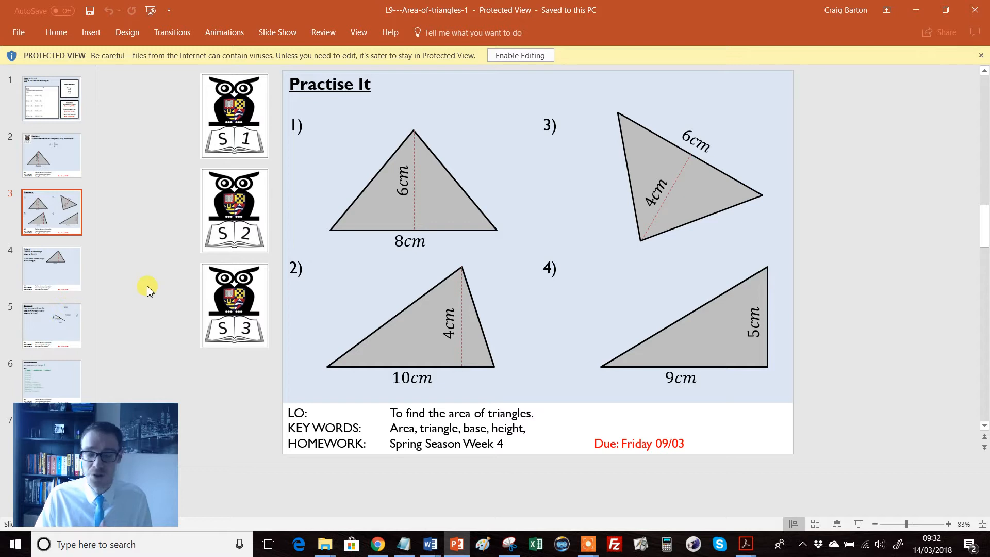
mouse_move(99, 307)
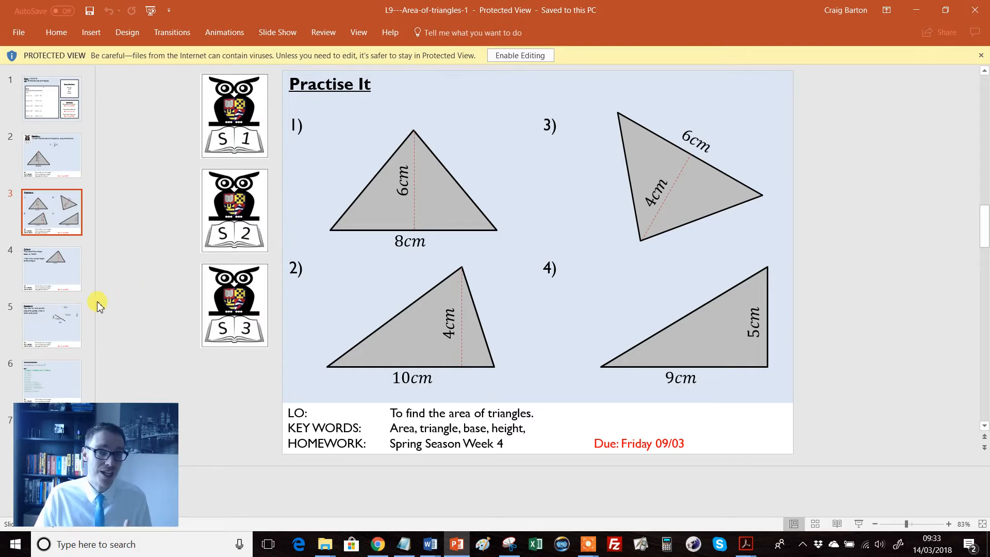
mouse_move(428, 543)
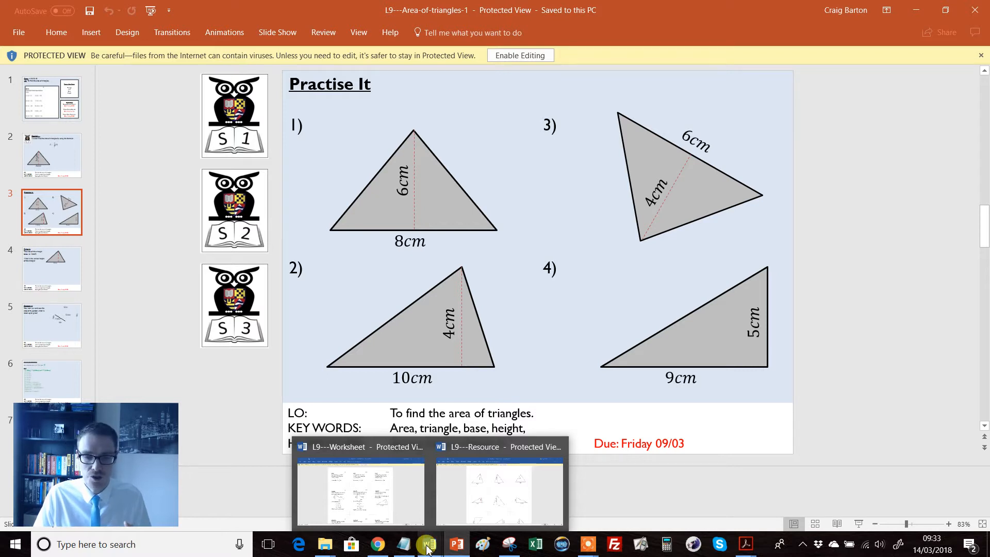
left_click(499, 489)
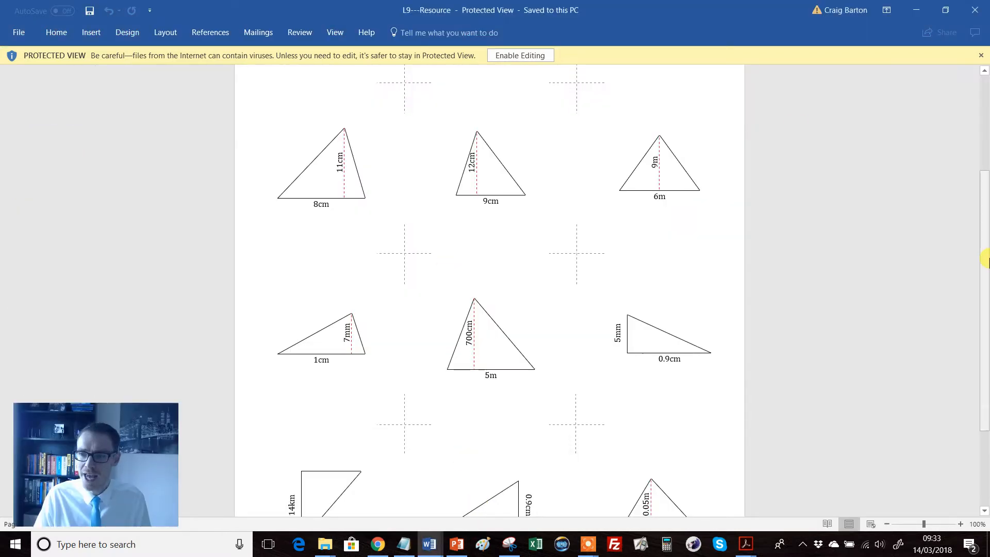
scroll("down", 3)
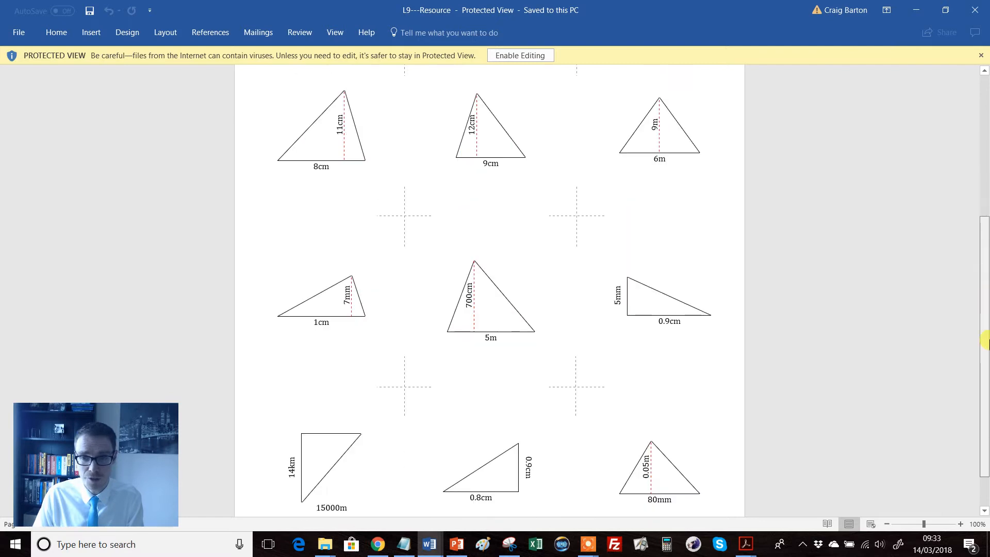
scroll("up", 3)
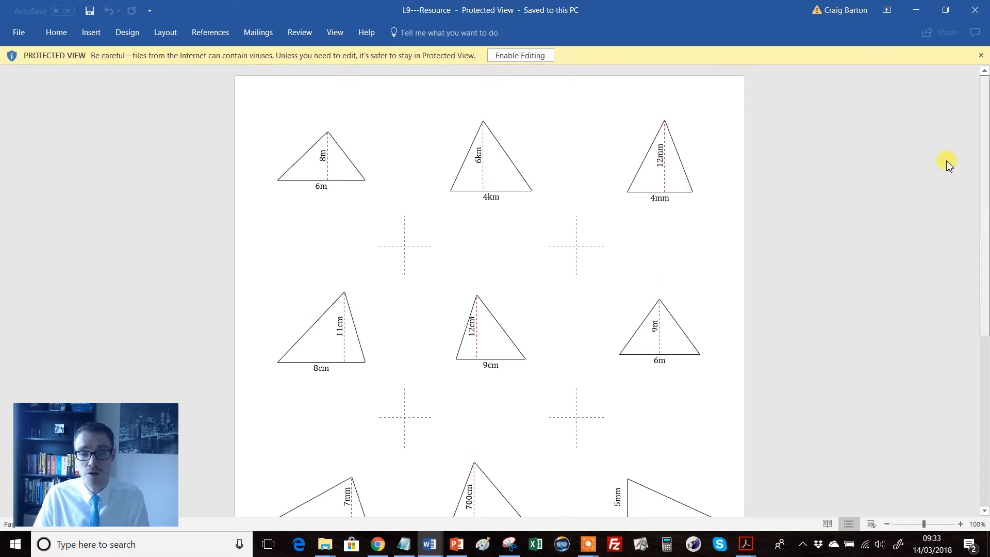
mouse_move(315, 172)
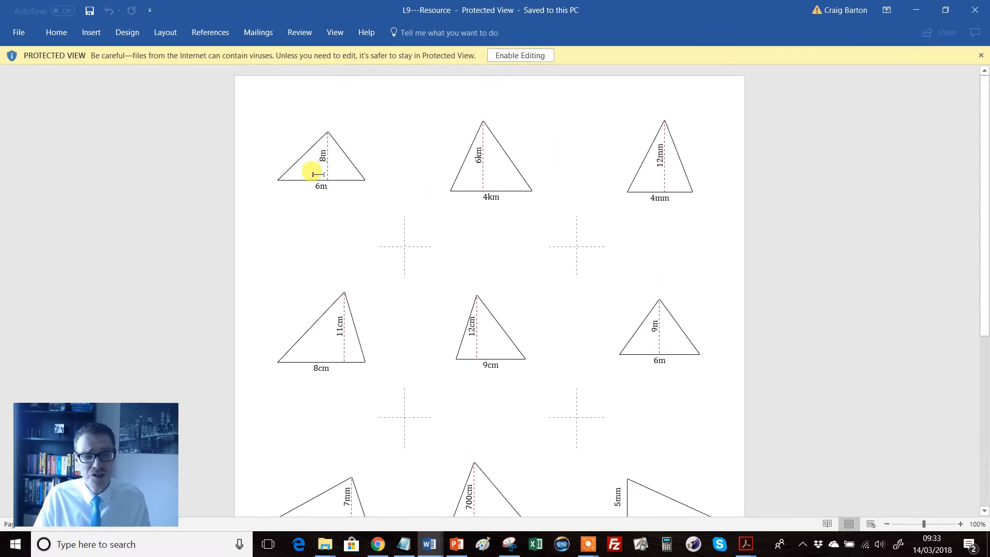
mouse_move(346, 202)
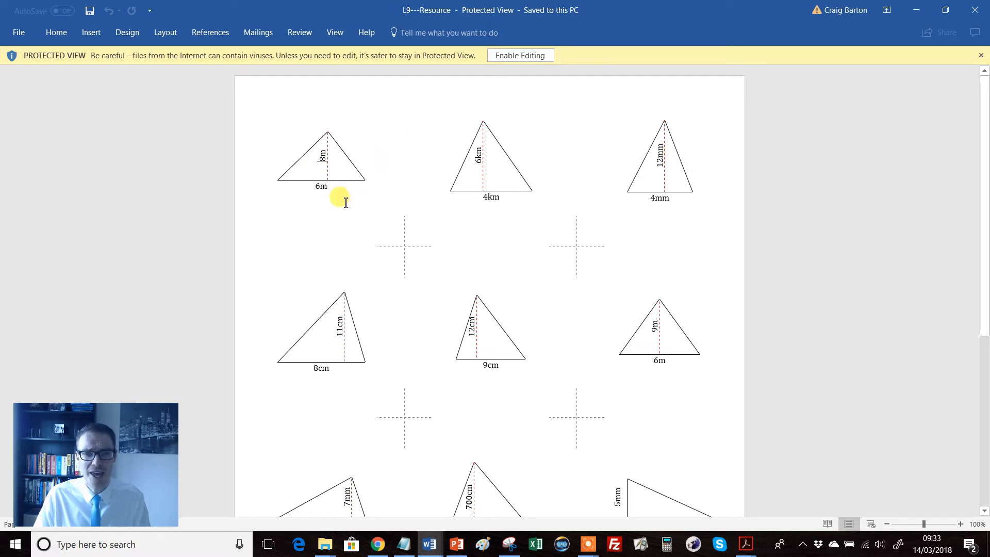
mouse_move(341, 212)
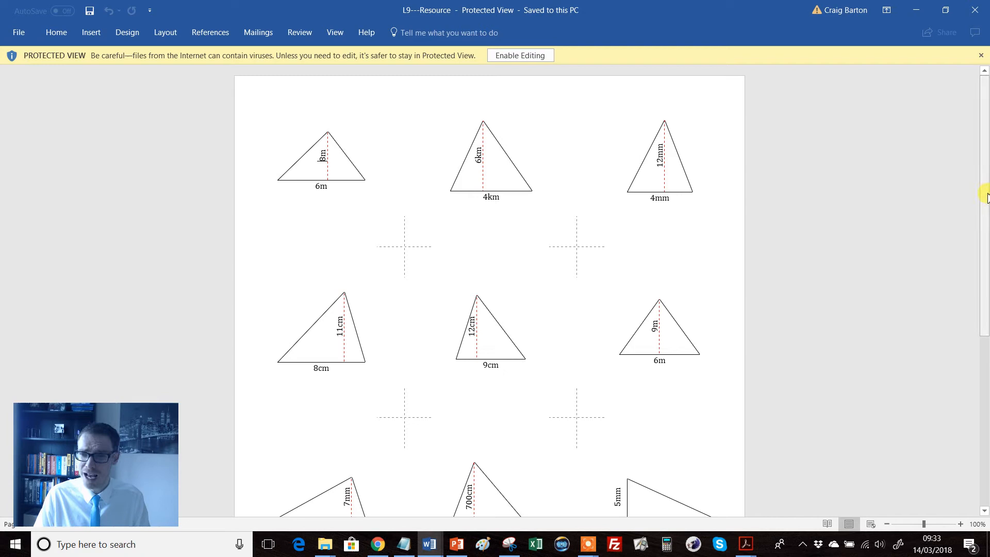
scroll("down", 3)
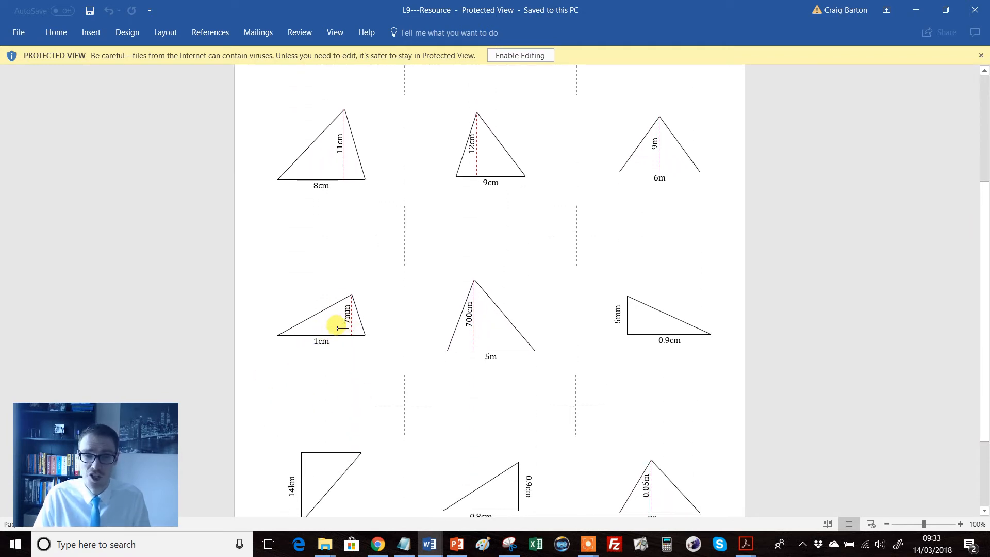
mouse_move(485, 397)
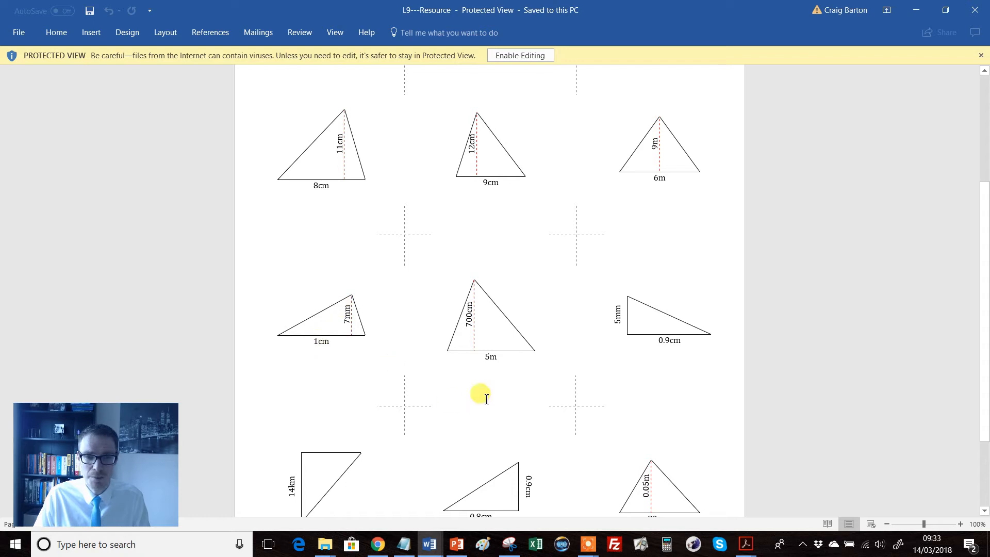
mouse_move(617, 321)
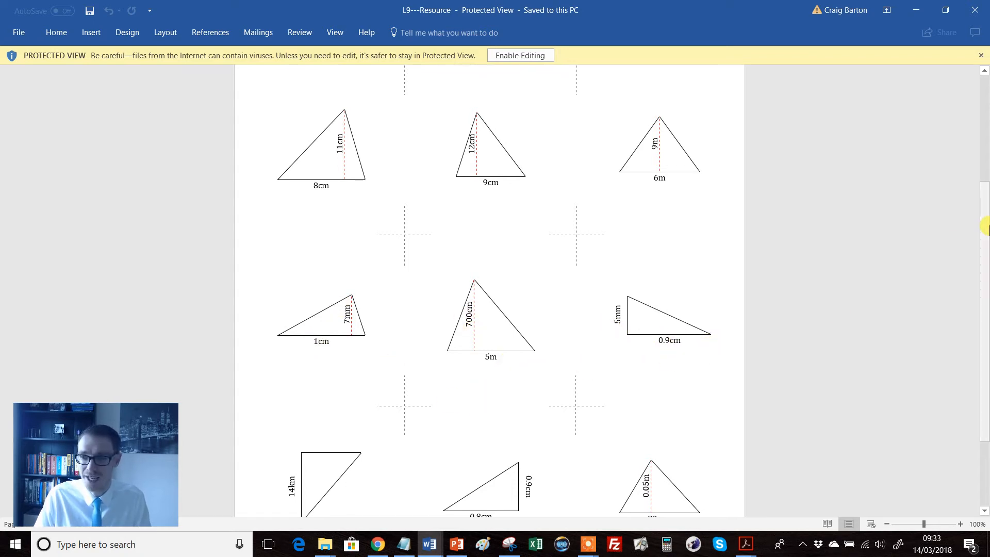
scroll("down", 3)
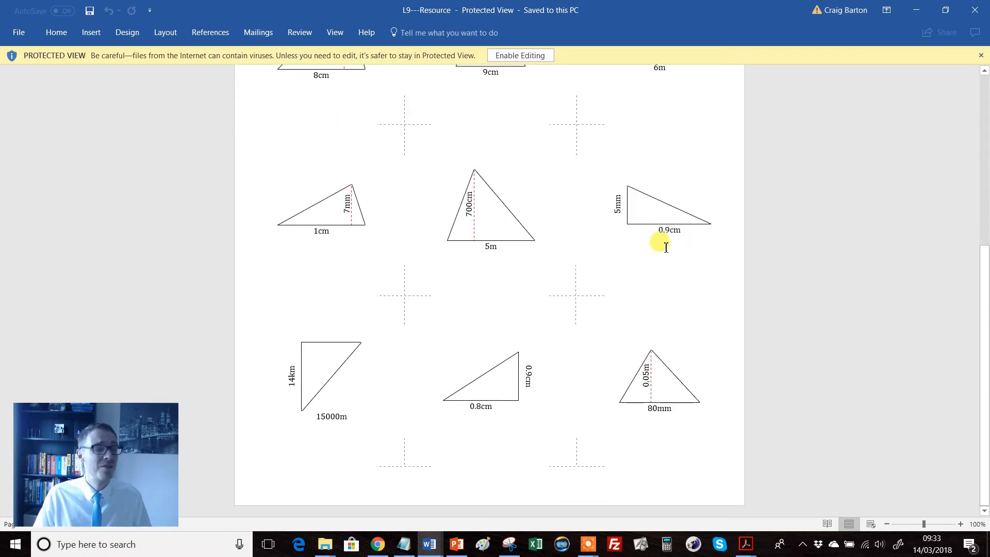
mouse_move(666, 452)
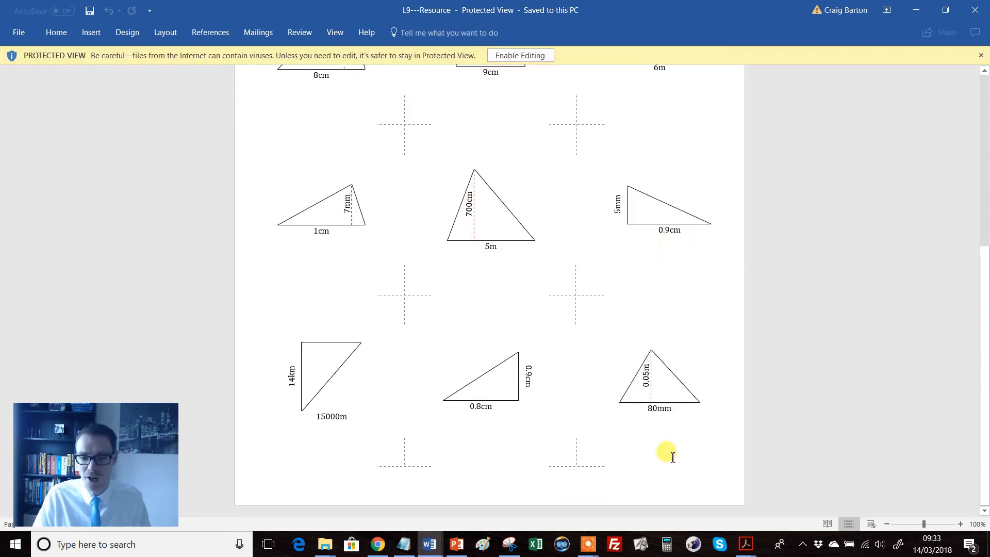
mouse_move(666, 410)
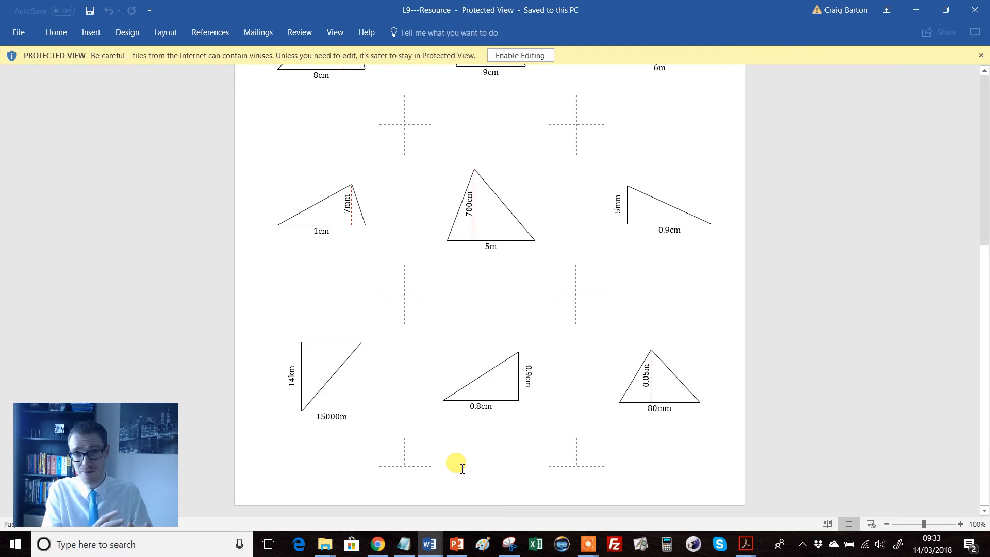
Return to PowerPoint and show slide 4, the Twist It 12mm² triangle height question
left_click(455, 544)
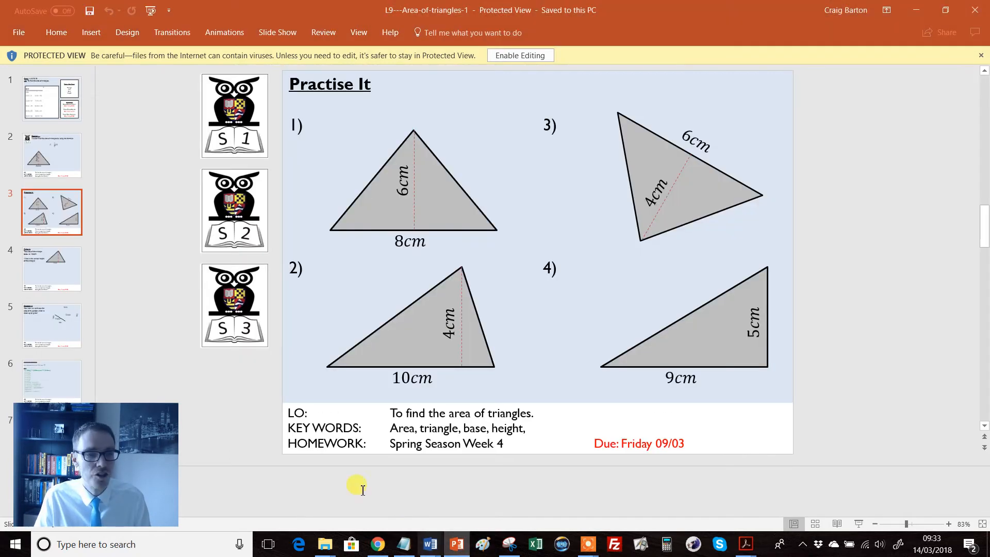
left_click(52, 268)
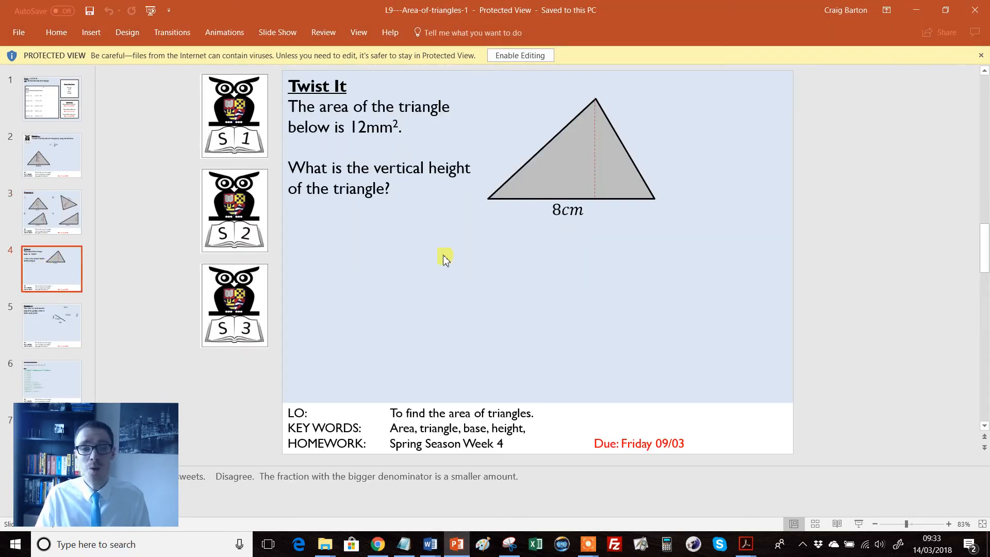
mouse_move(391, 238)
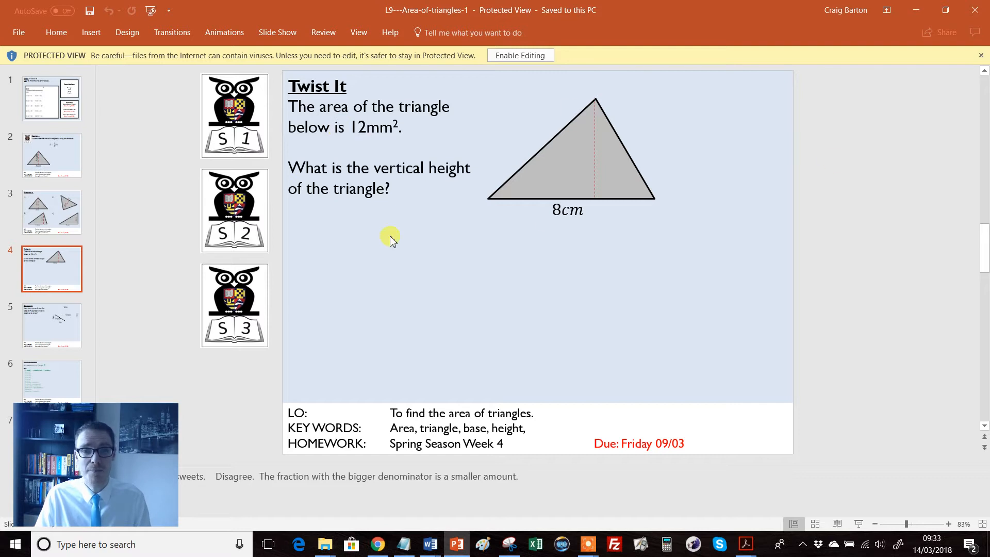
mouse_move(373, 139)
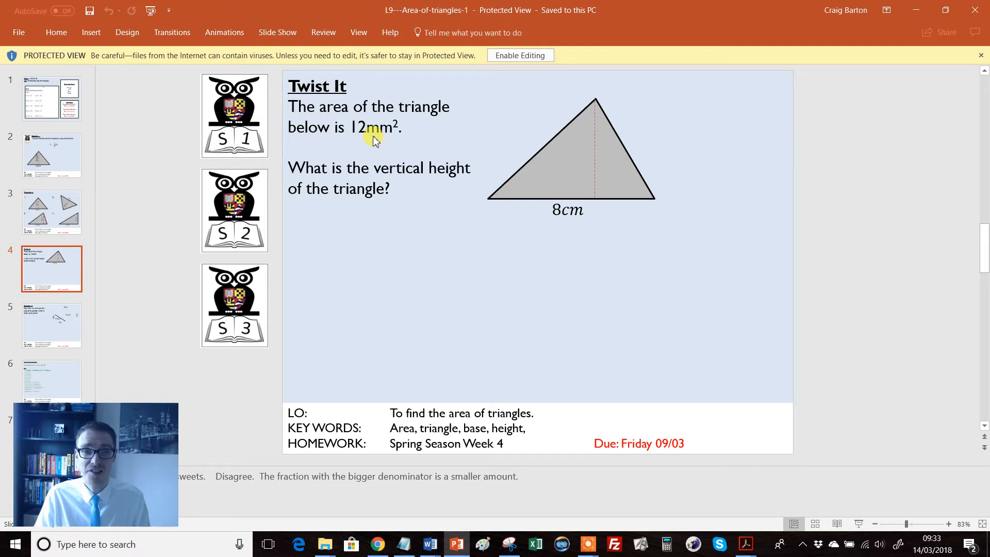
mouse_move(564, 216)
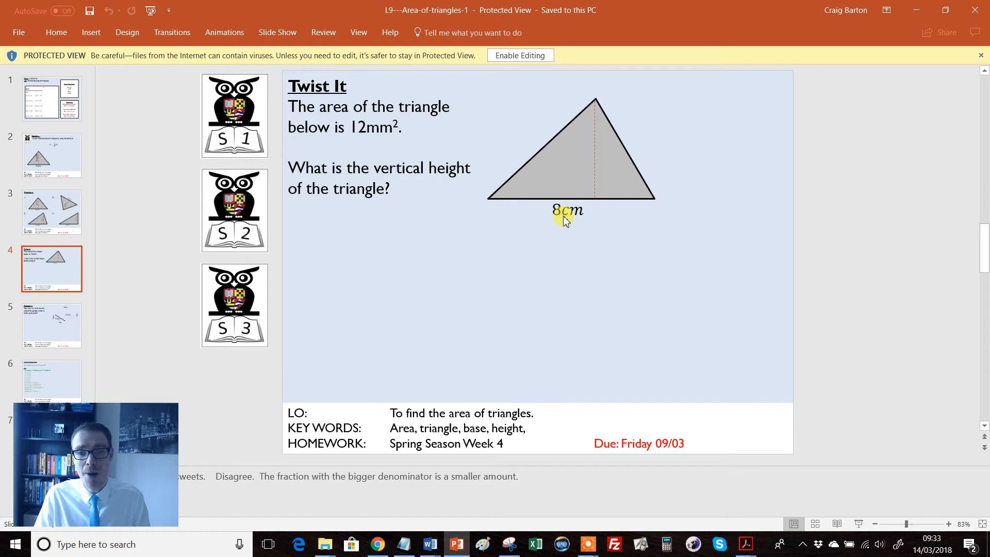
mouse_move(602, 205)
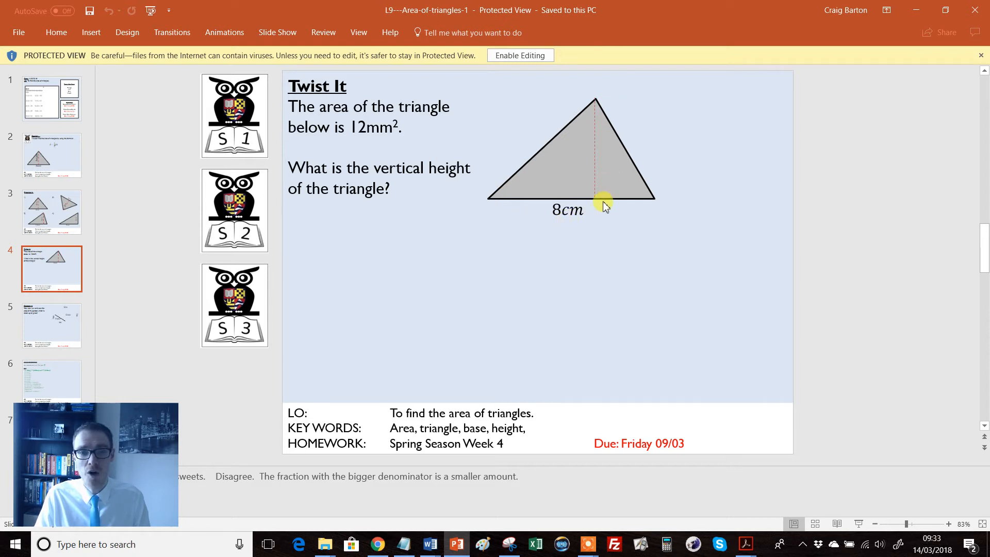
mouse_move(372, 137)
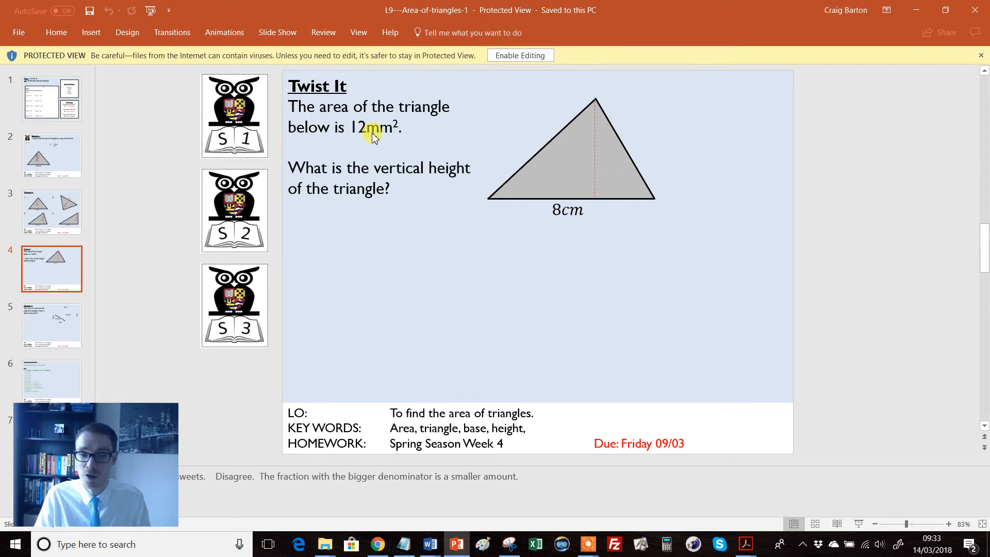
mouse_move(562, 217)
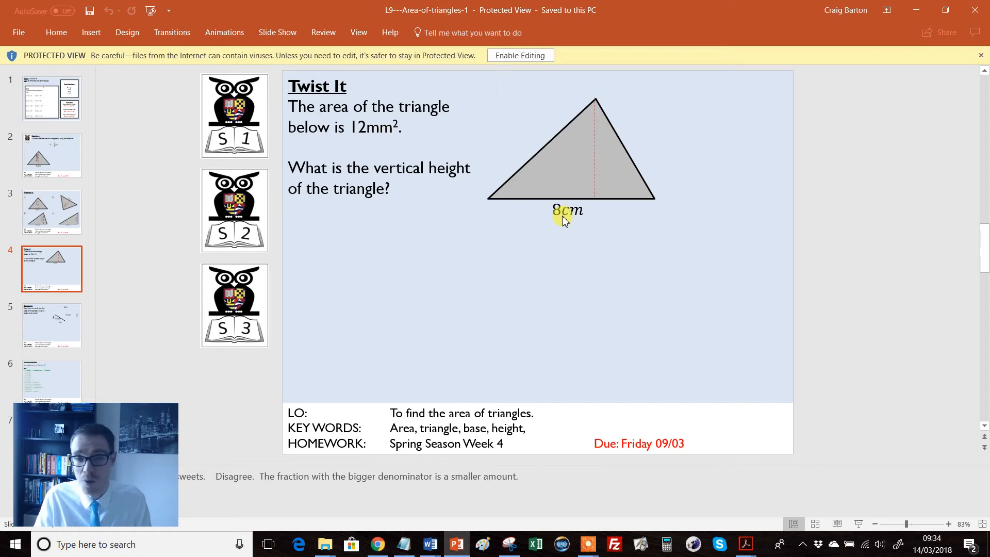
mouse_move(523, 262)
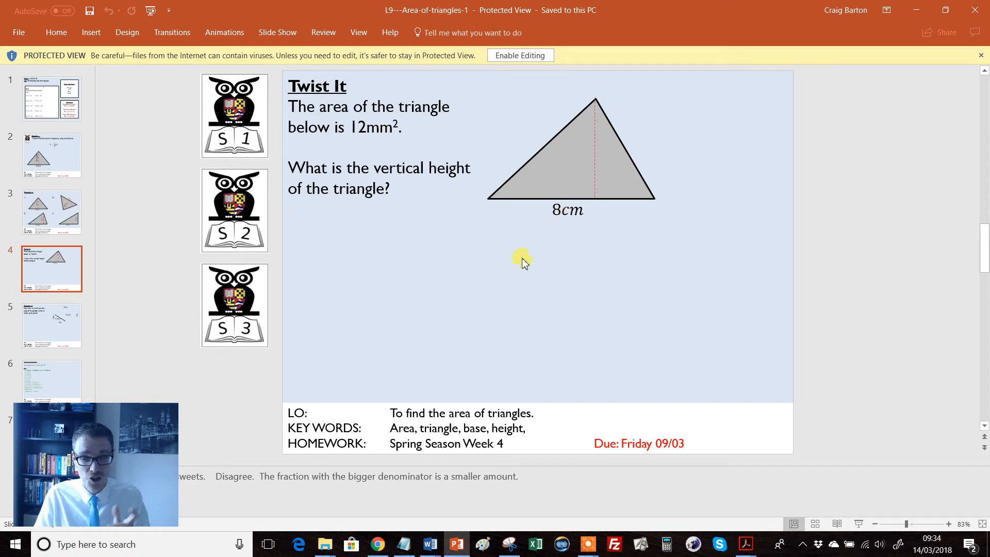
mouse_move(429, 543)
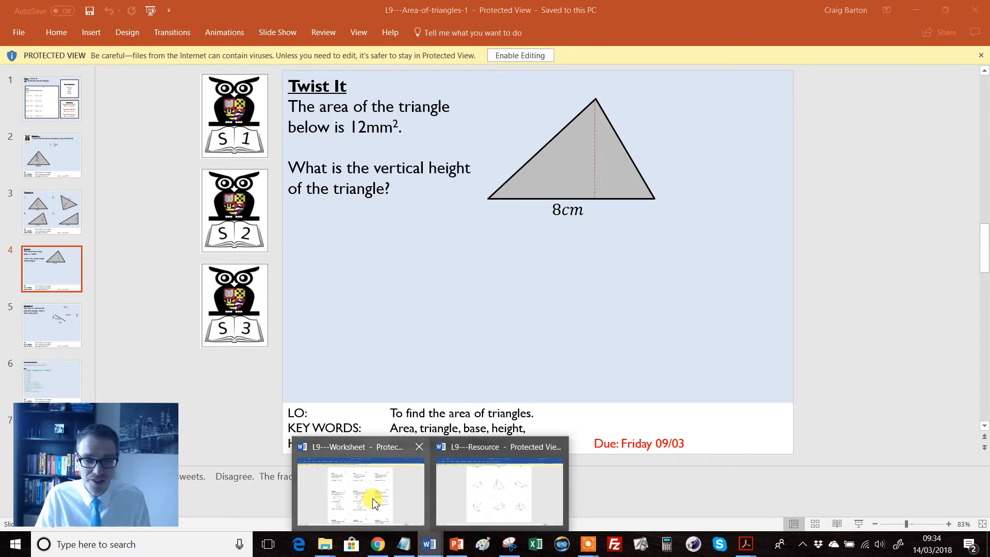
Bring up the Word worksheet and scroll to its three Twist It questions
left_click(359, 493)
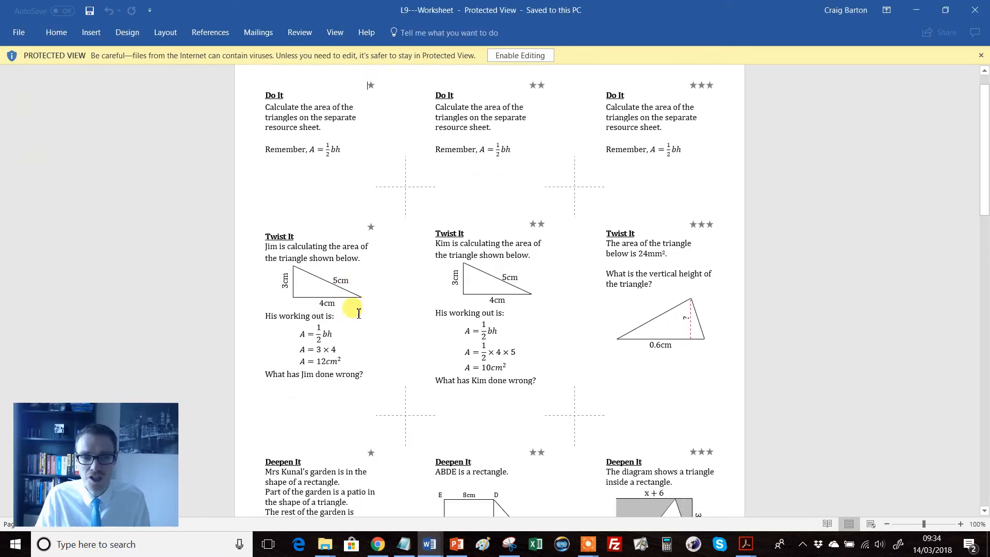
scroll("down", 3)
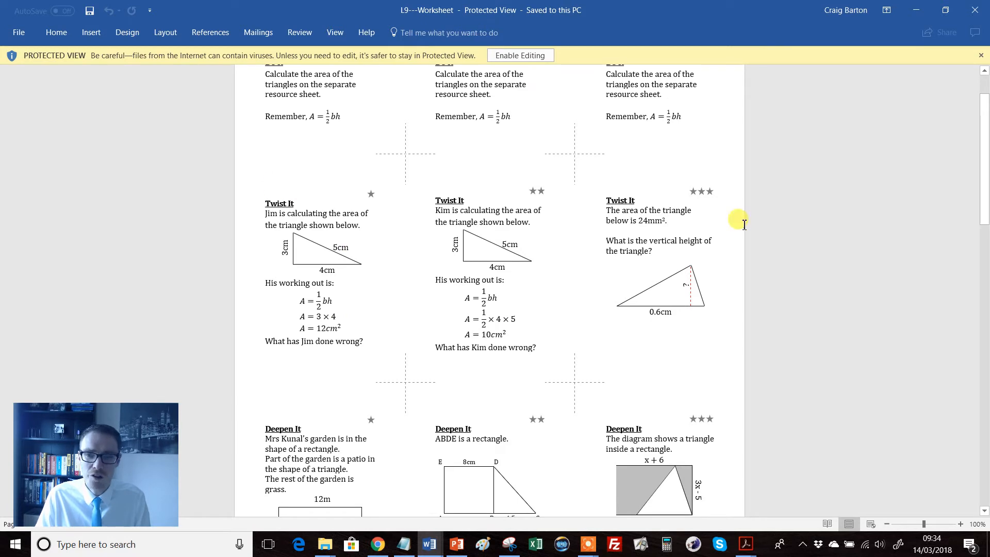
mouse_move(330, 225)
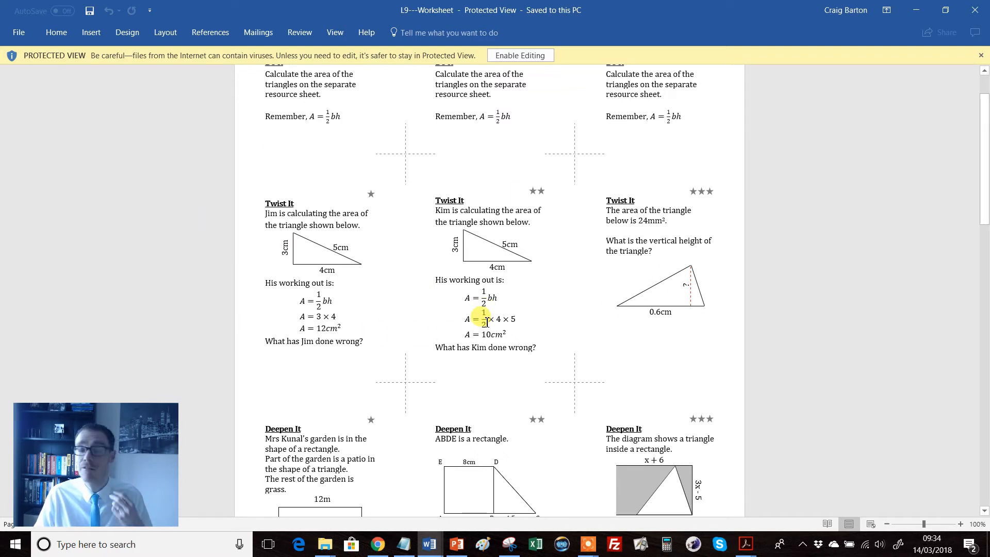
mouse_move(403, 150)
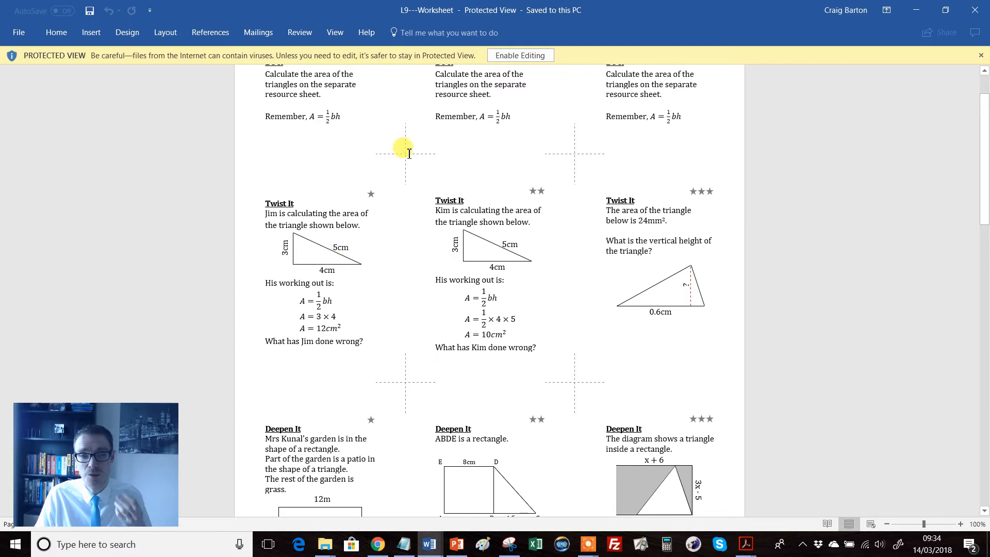
scroll("down", 3)
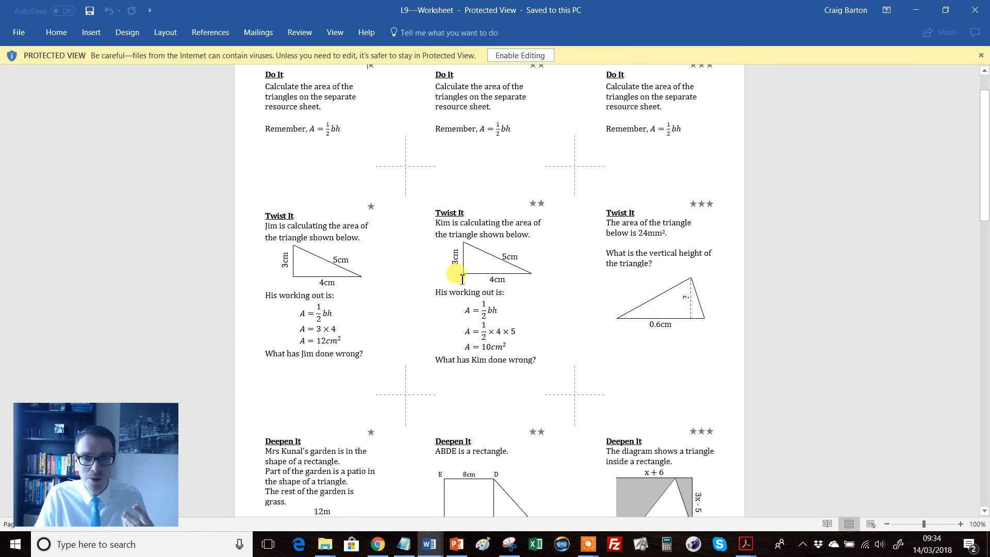
scroll("down", 3)
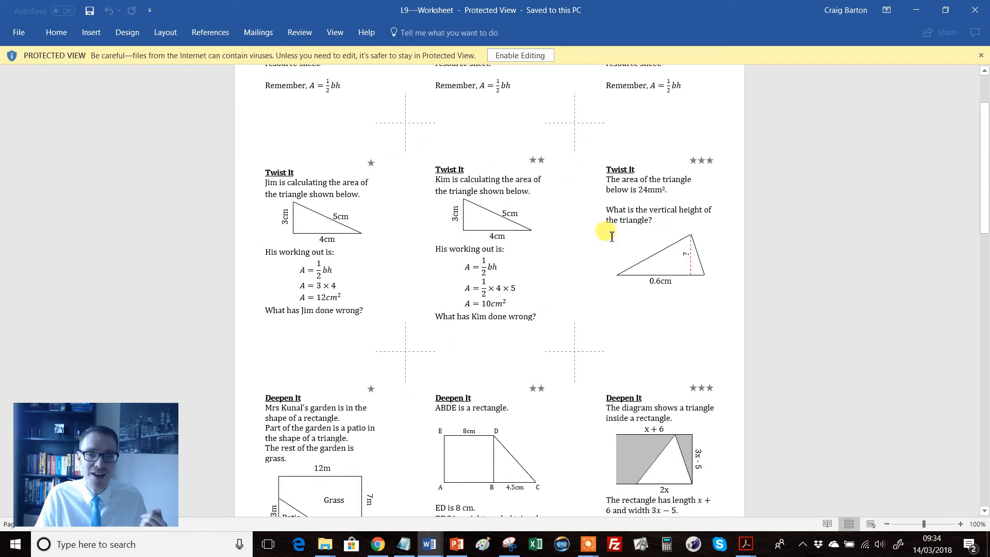
mouse_move(389, 261)
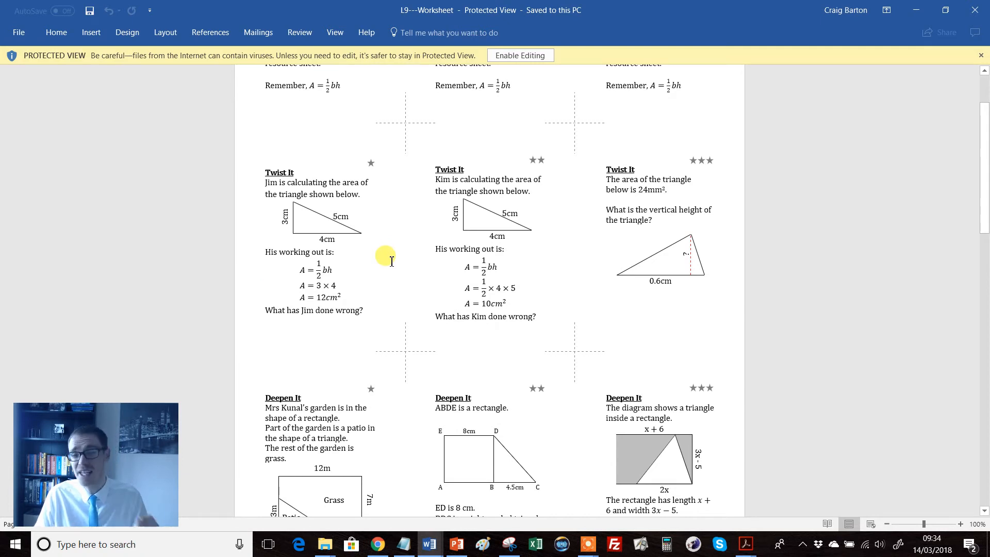
mouse_move(448, 498)
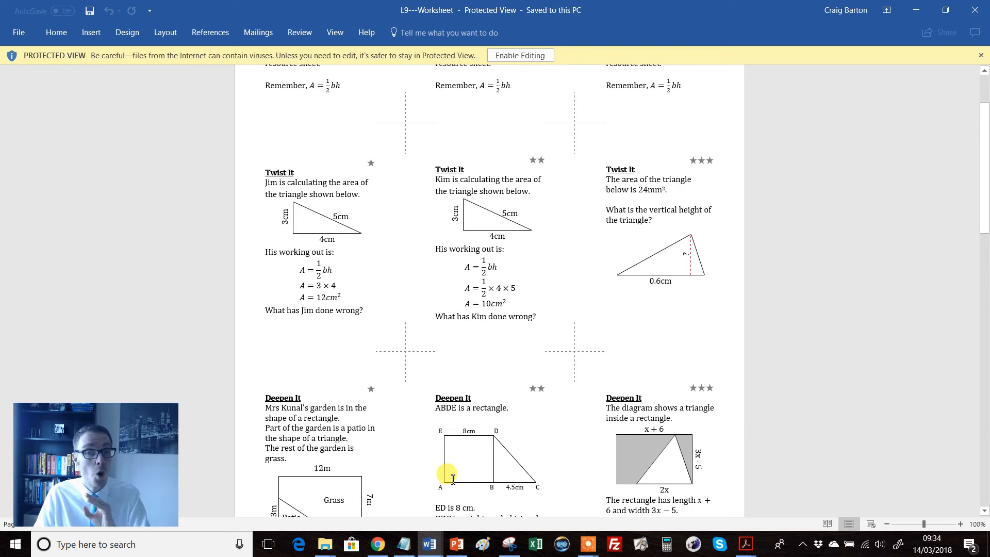
Return to PowerPoint and show slide 5, the Deepen It garden grass-area question
left_click(456, 544)
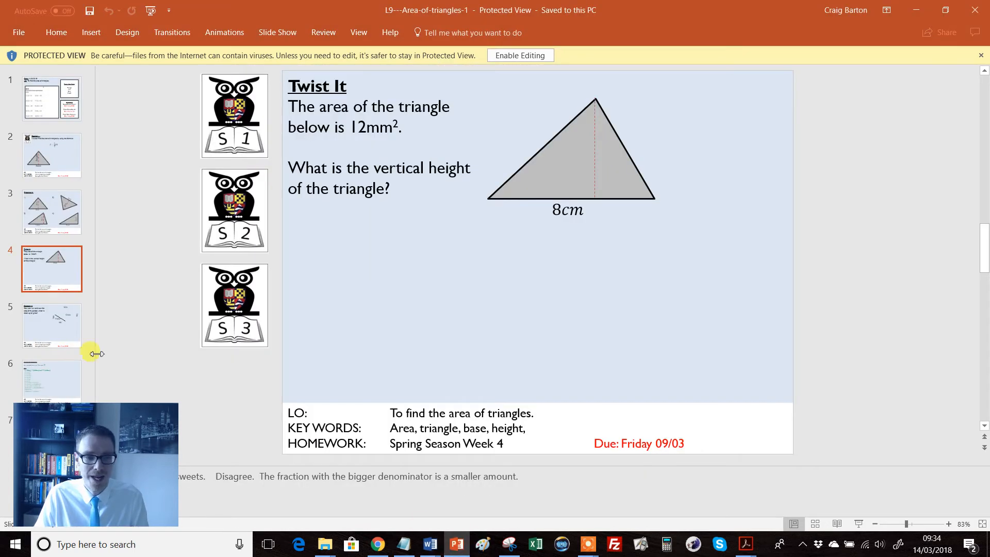
left_click(52, 325)
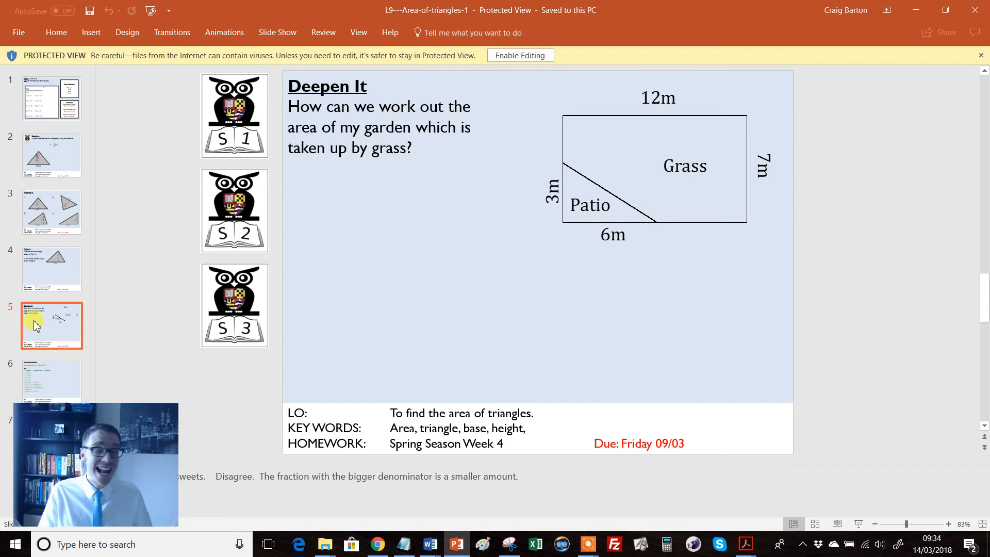
mouse_move(522, 222)
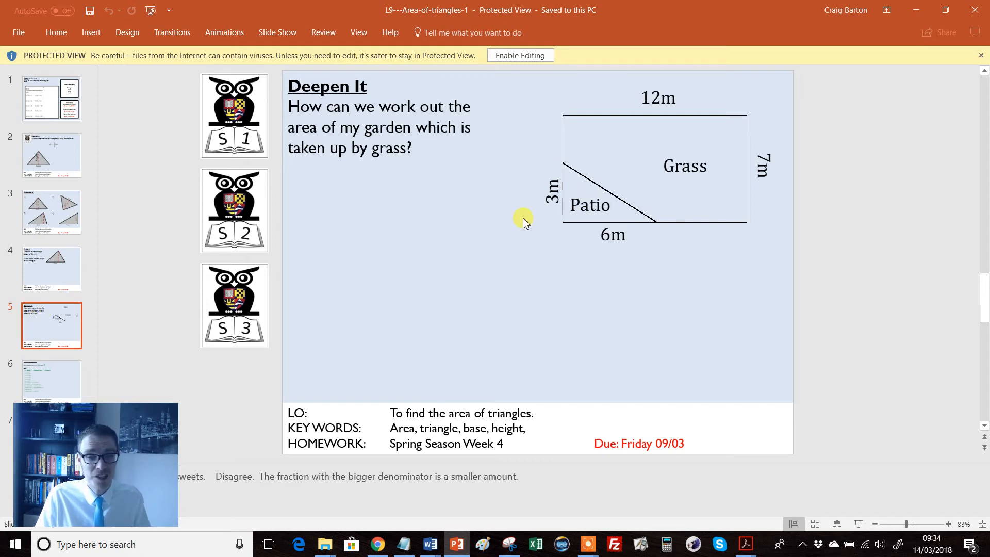
mouse_move(756, 310)
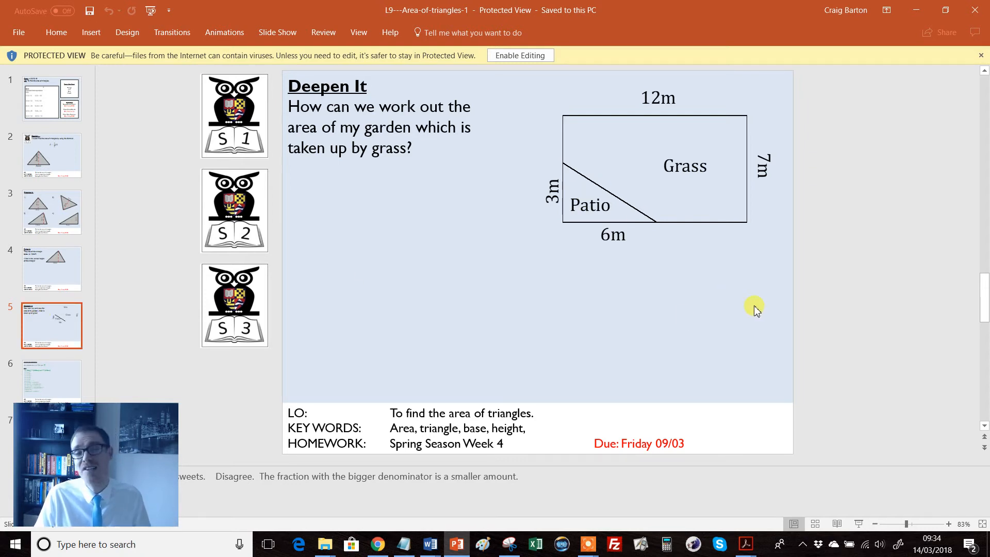
mouse_move(315, 137)
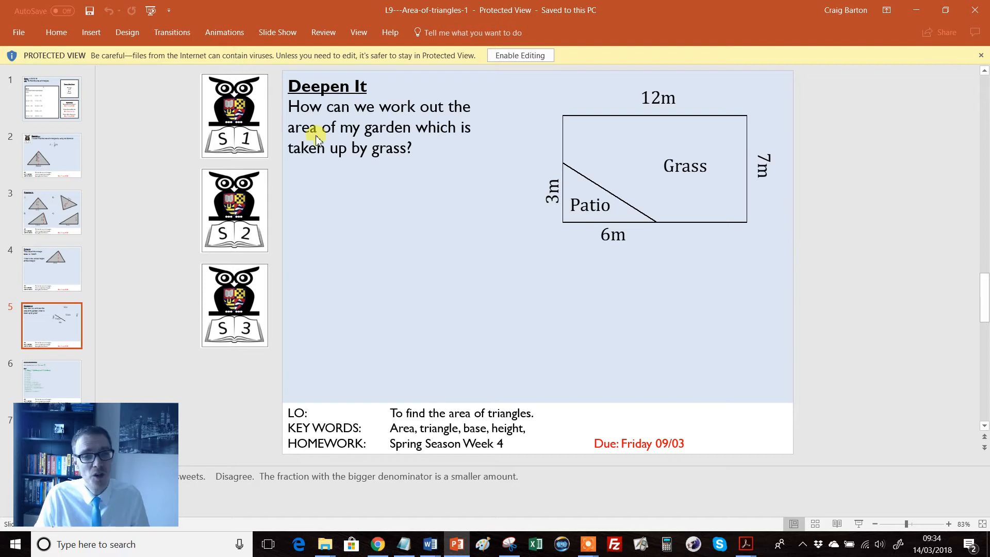
mouse_move(359, 239)
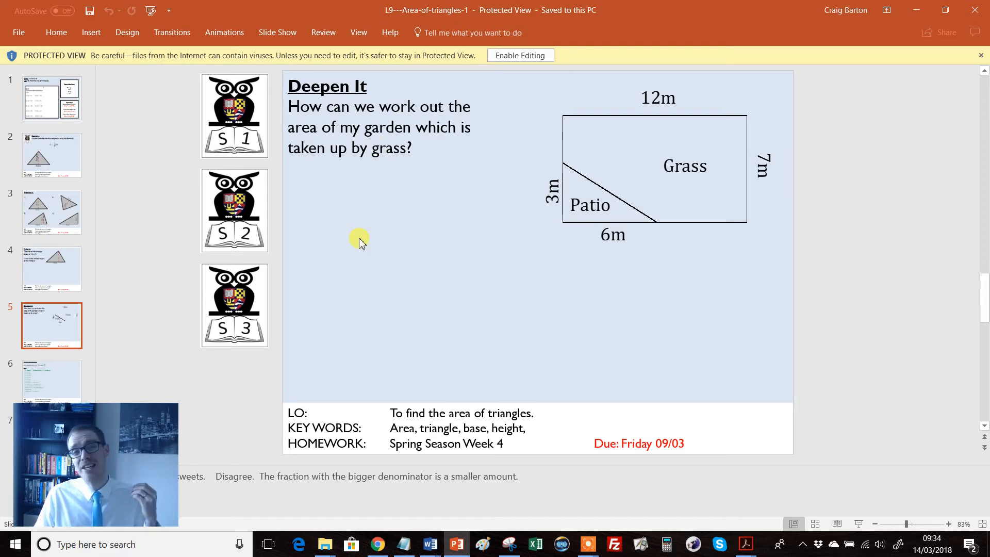
mouse_move(321, 110)
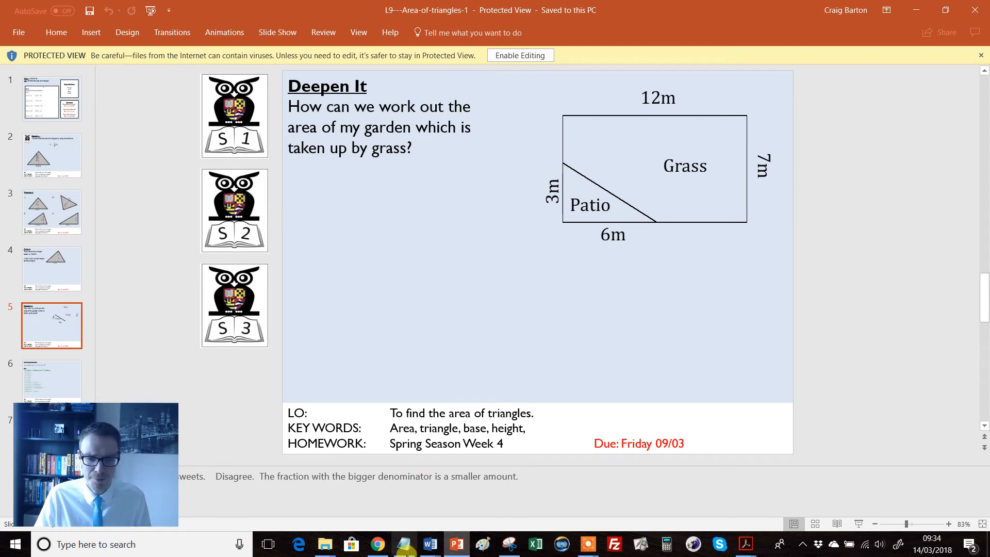
Bring Word forward, scrolled to the Deepen It questions including Mrs Kunal's fertiliser problem
left_click(428, 544)
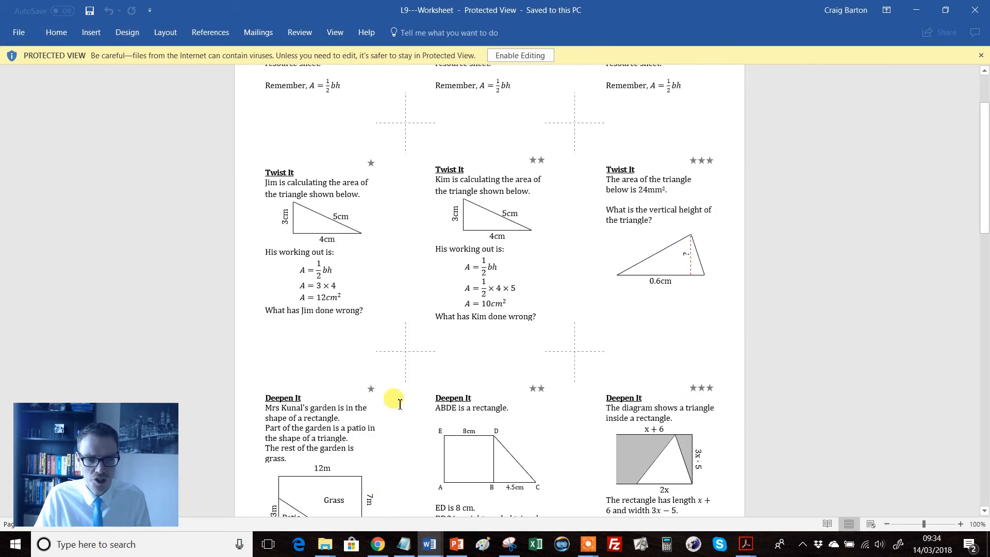
scroll("down", 3)
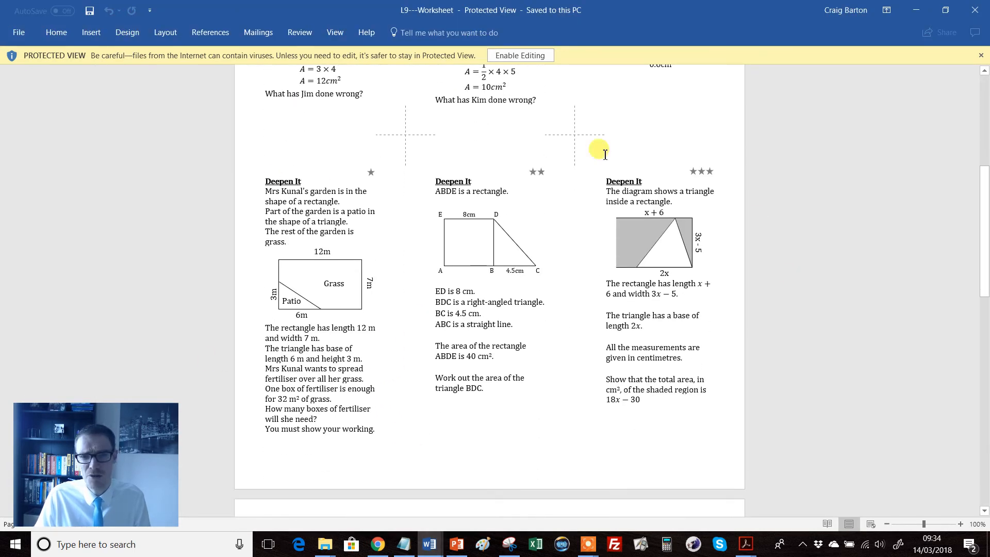
mouse_move(276, 445)
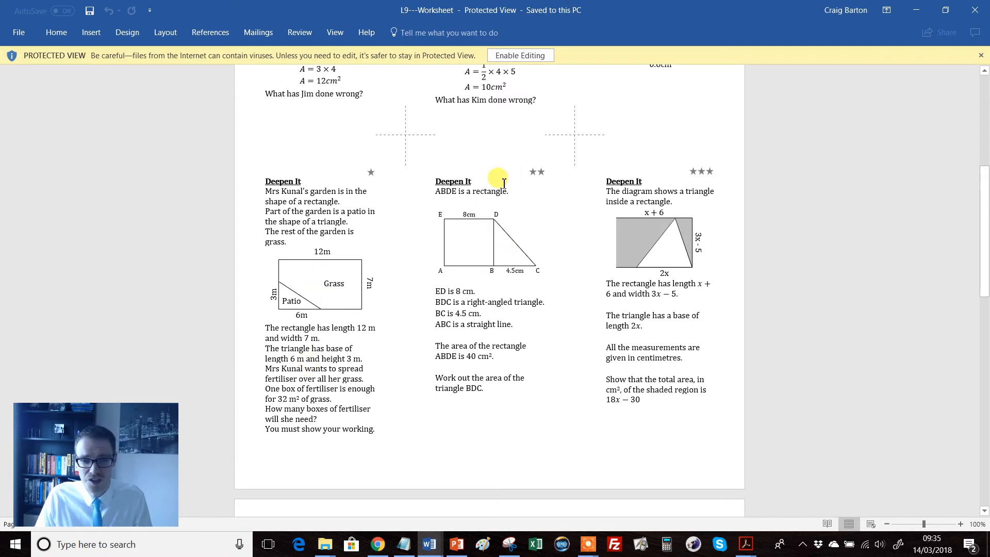
mouse_move(703, 202)
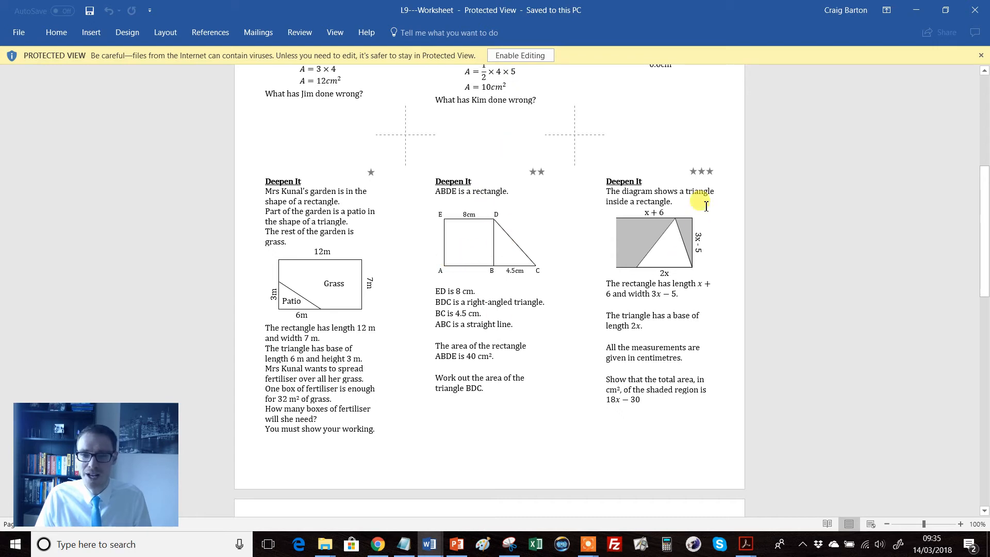
mouse_move(716, 170)
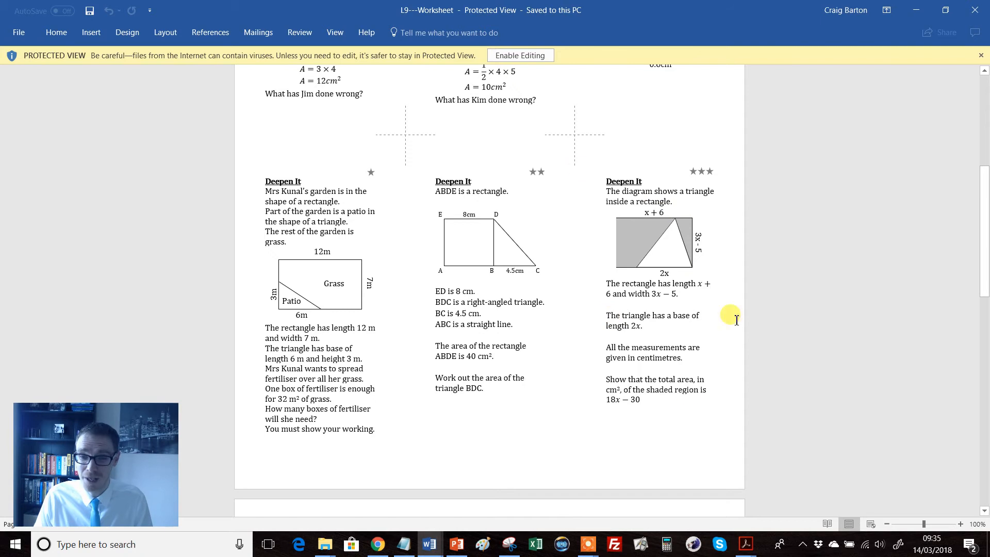
mouse_move(397, 252)
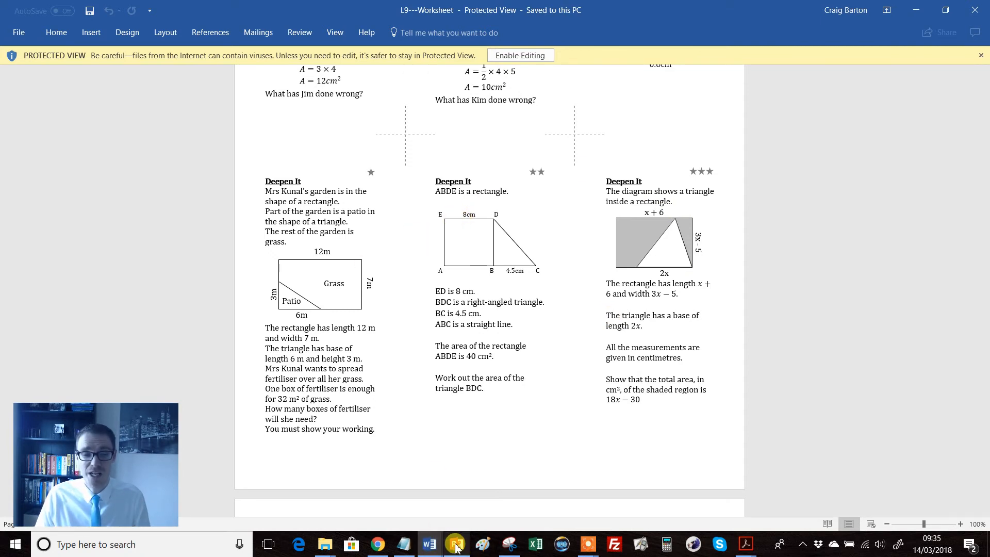
Review the Do It, Twist It and Deepen It answer slides, then show the TES page
left_click(457, 544)
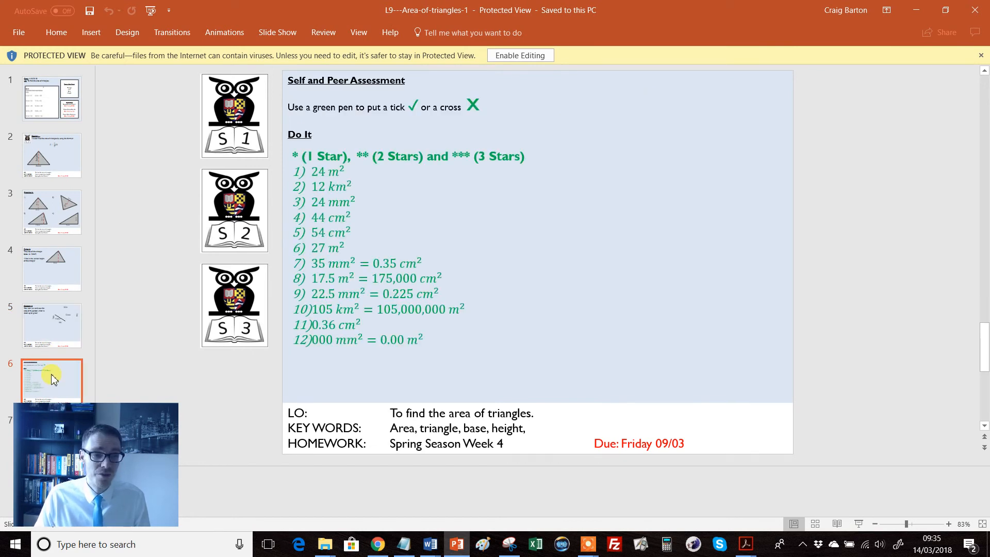
mouse_move(51, 379)
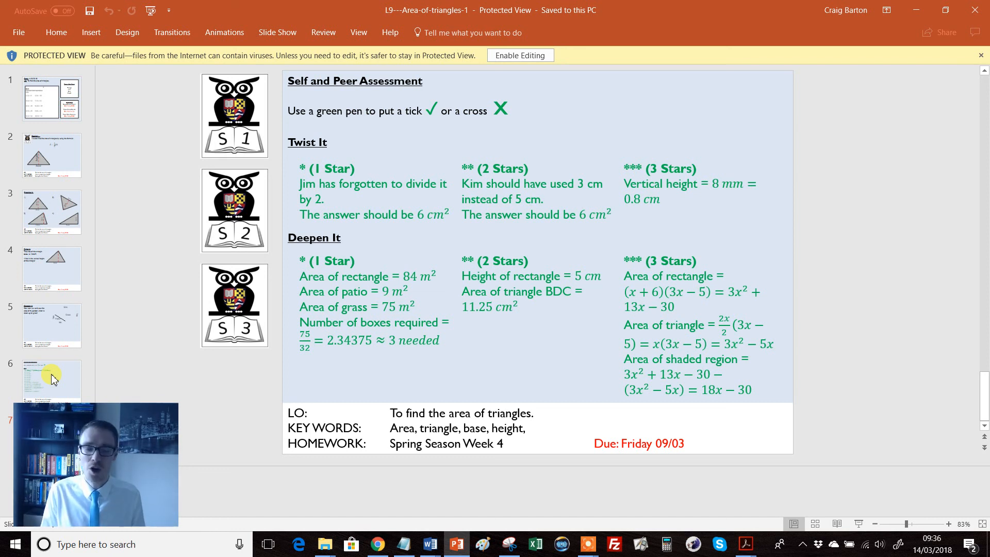
mouse_move(54, 229)
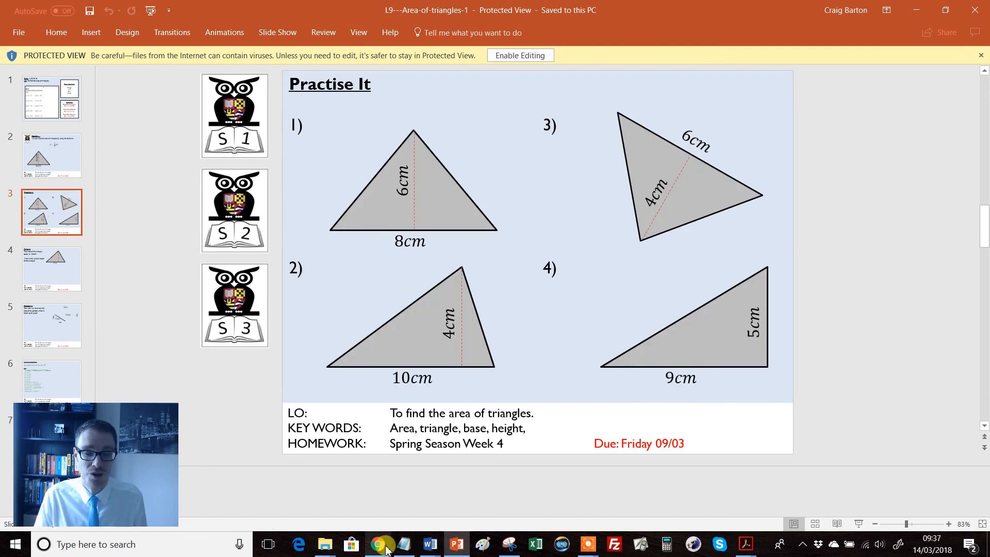
left_click(378, 543)
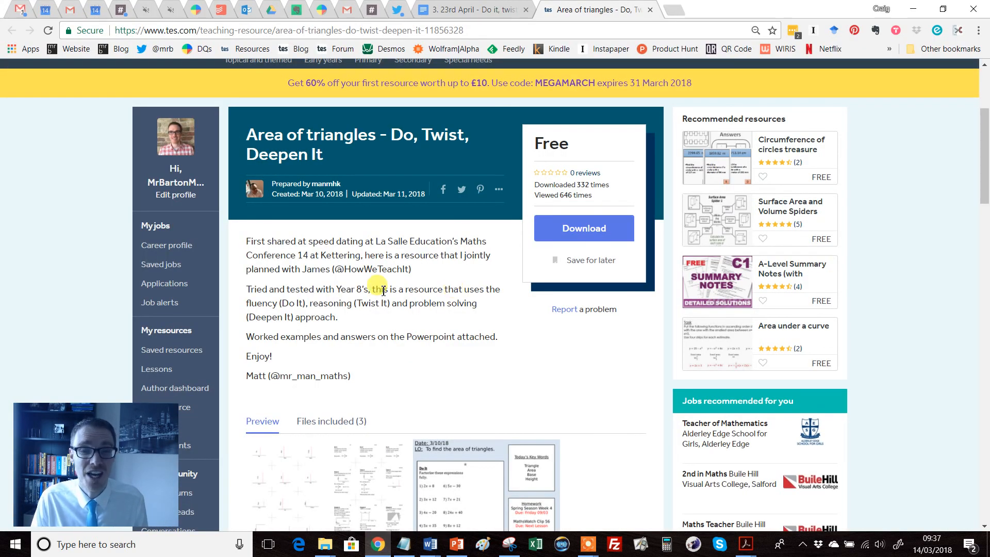